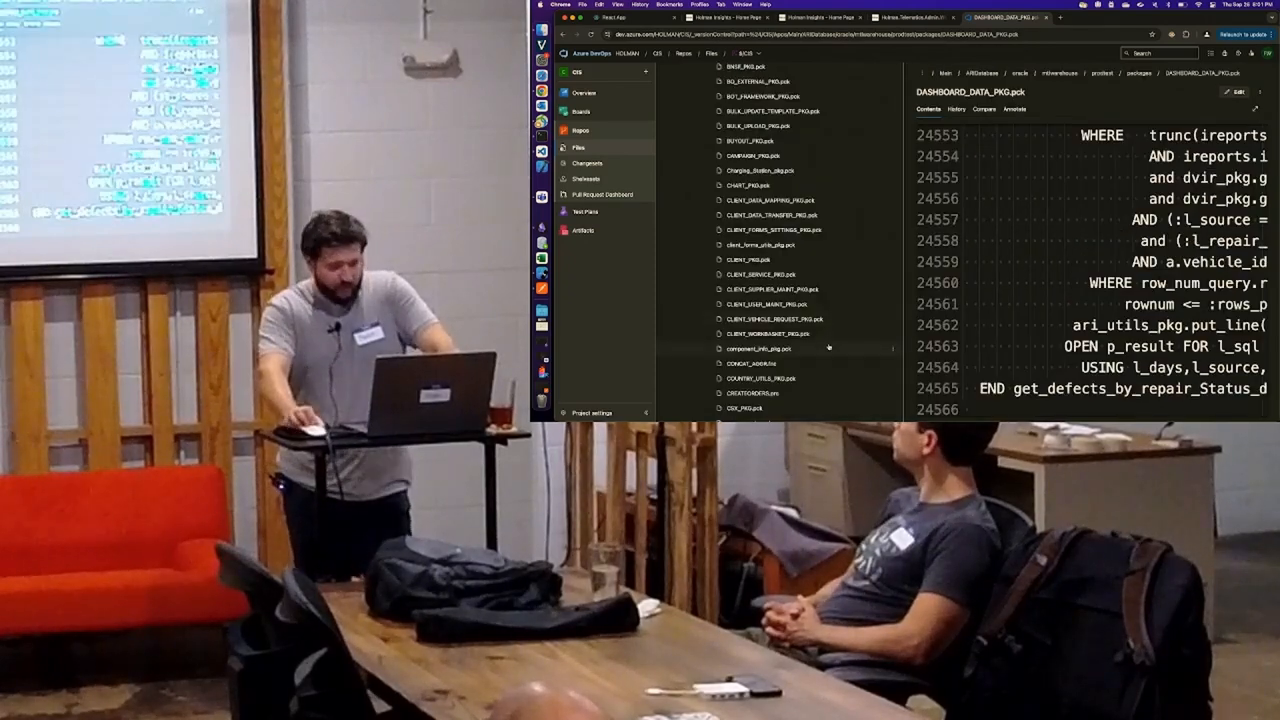
Scroll down through the SQL package file in Azure DevOps before leaving it
scroll("down", 3)
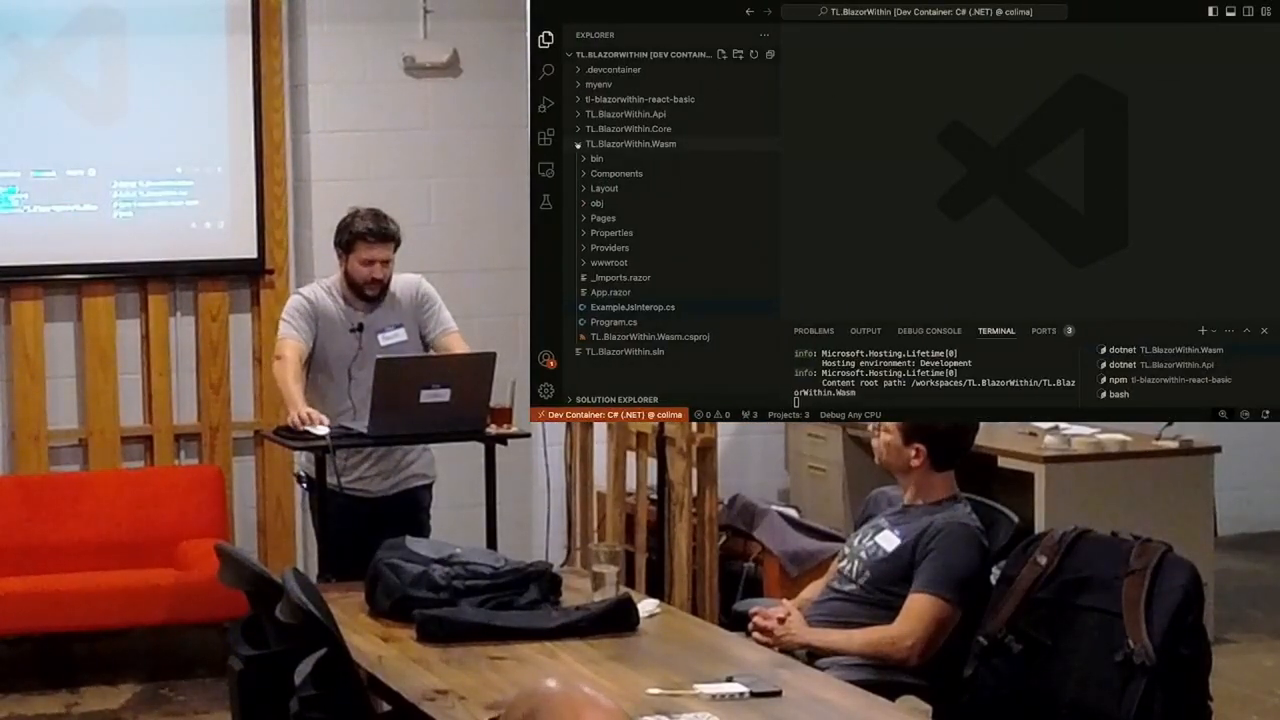
Collapse the TL.BlazorWithin.Wasm project so only top-level projects show
left_click(630, 144)
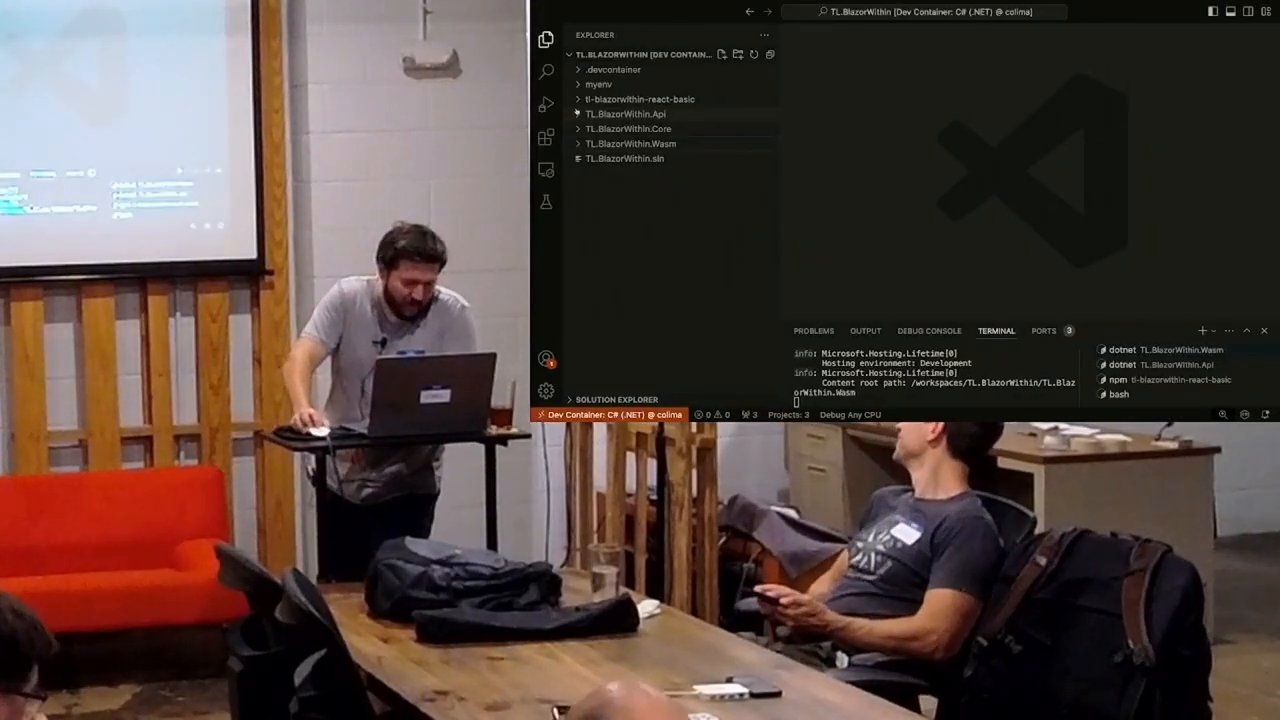
Expand the Core project and its Models folder to reveal the WordFrequency model, then collapse Core
left_click(628, 128)
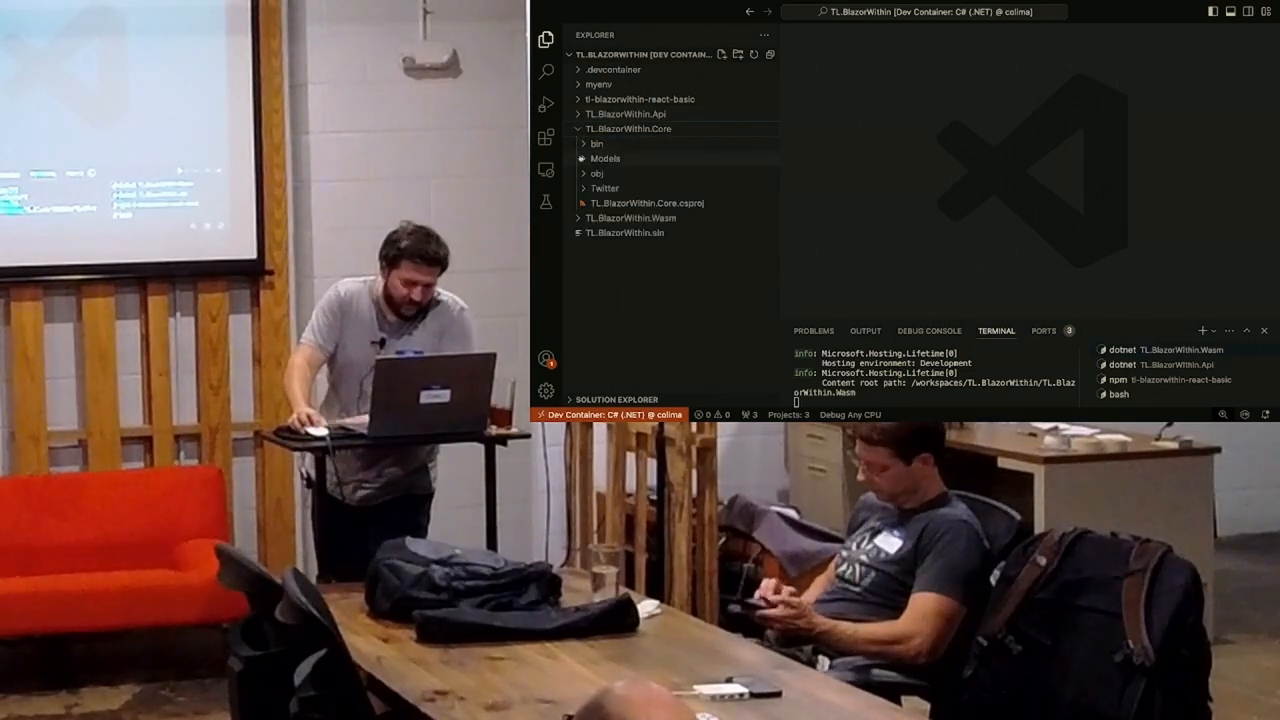
left_click(604, 158)
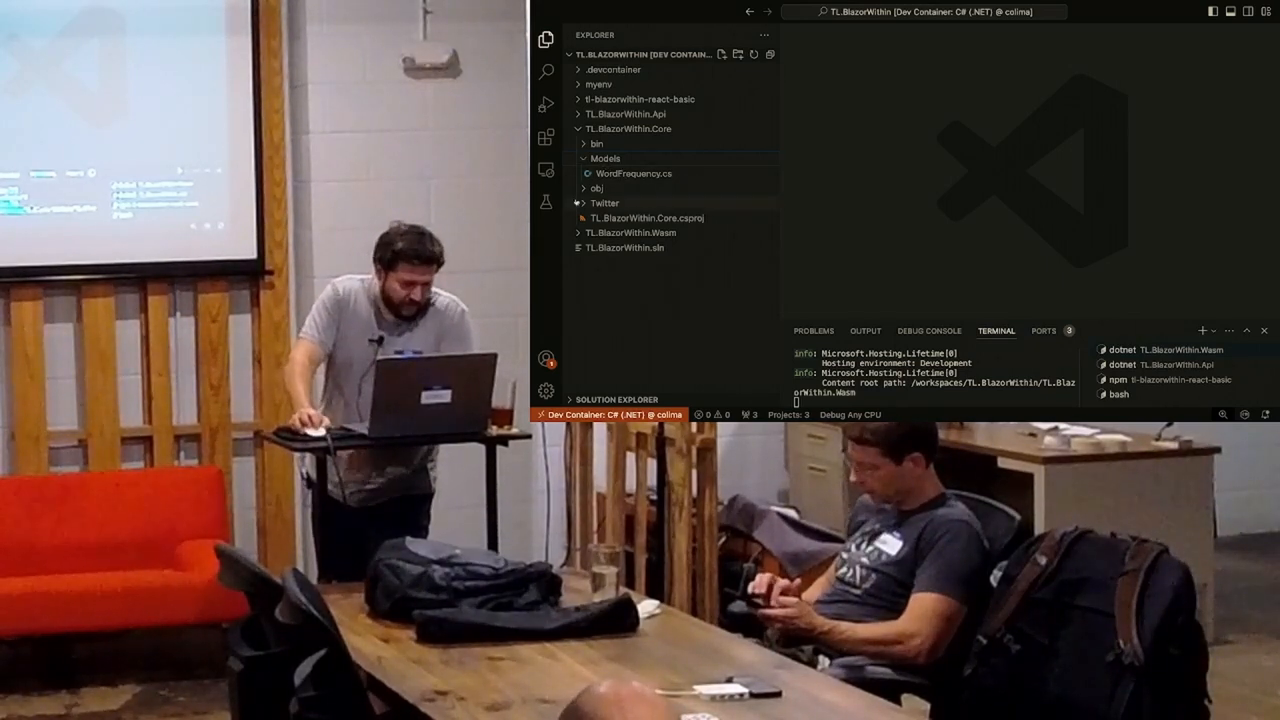
left_click(604, 204)
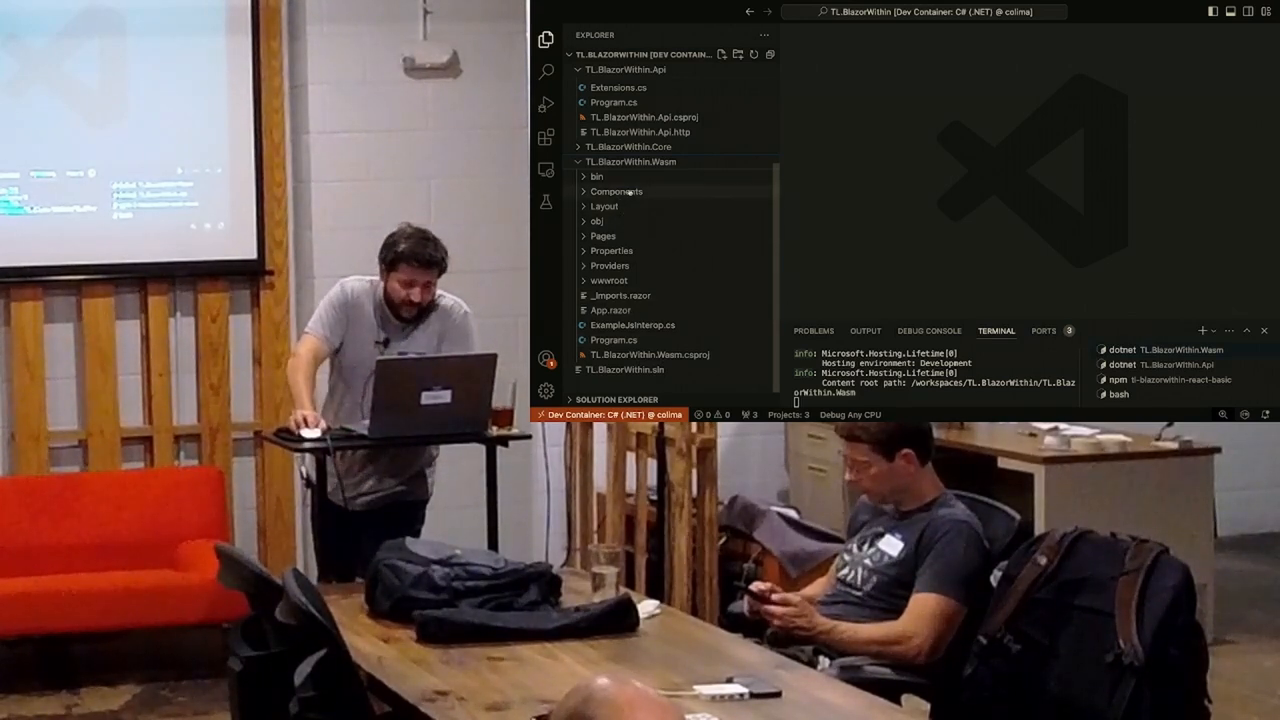
Expand the Wasm project's Components and Layout folders, listing Counter, Prompt, Video and WordCloud
left_click(616, 192)
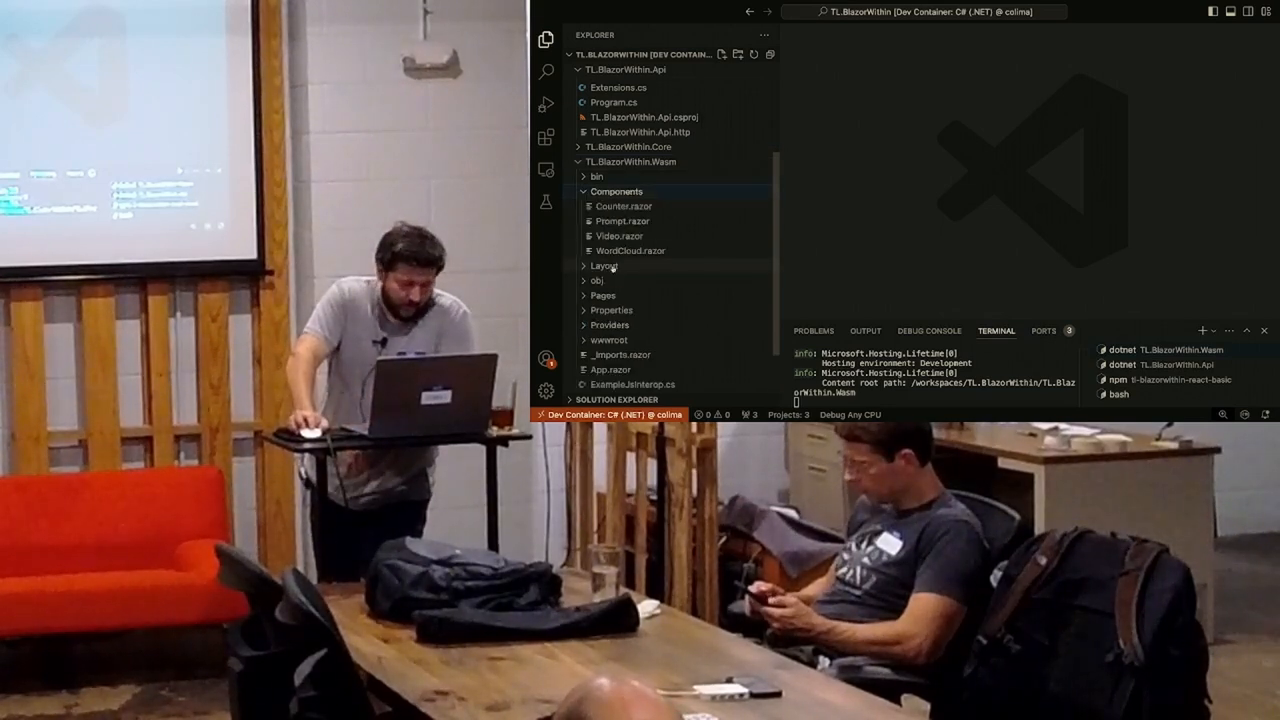
left_click(604, 264)
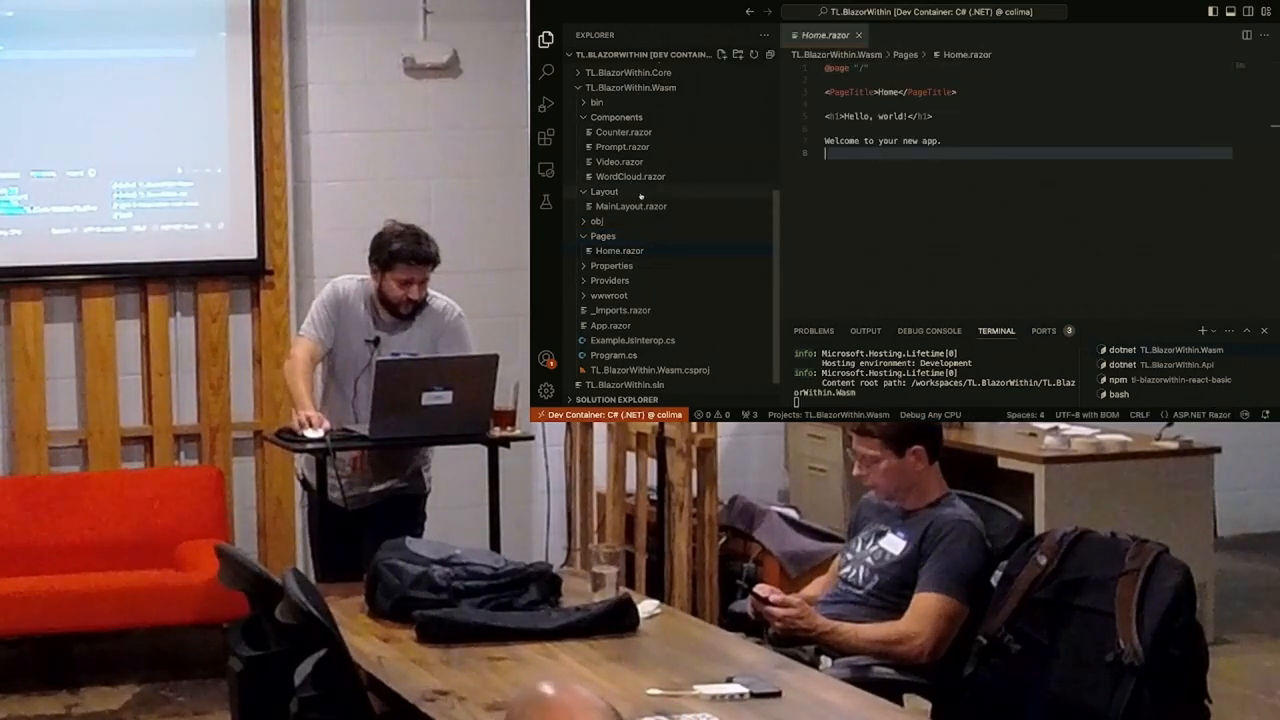
View MainLayout.razor, WordCloud.razor and App.razor, then Program.cs with its custom-element registrations
left_click(630, 206)
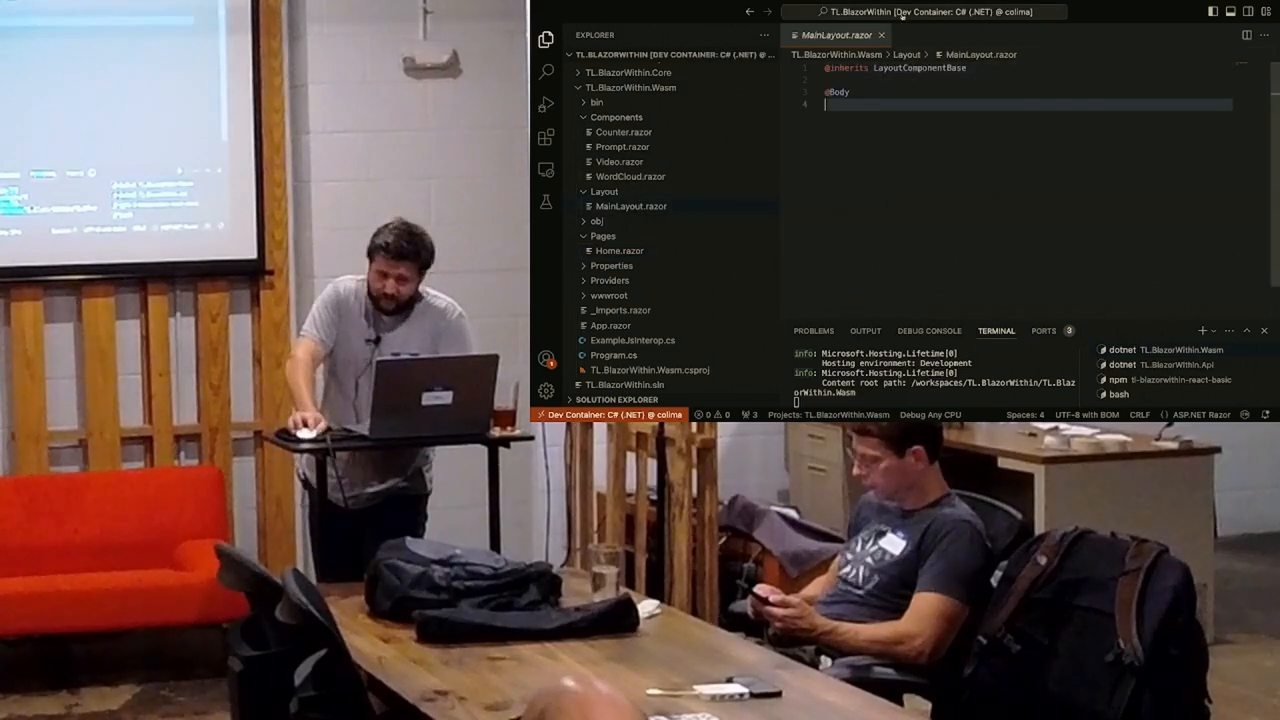
left_click(630, 176)
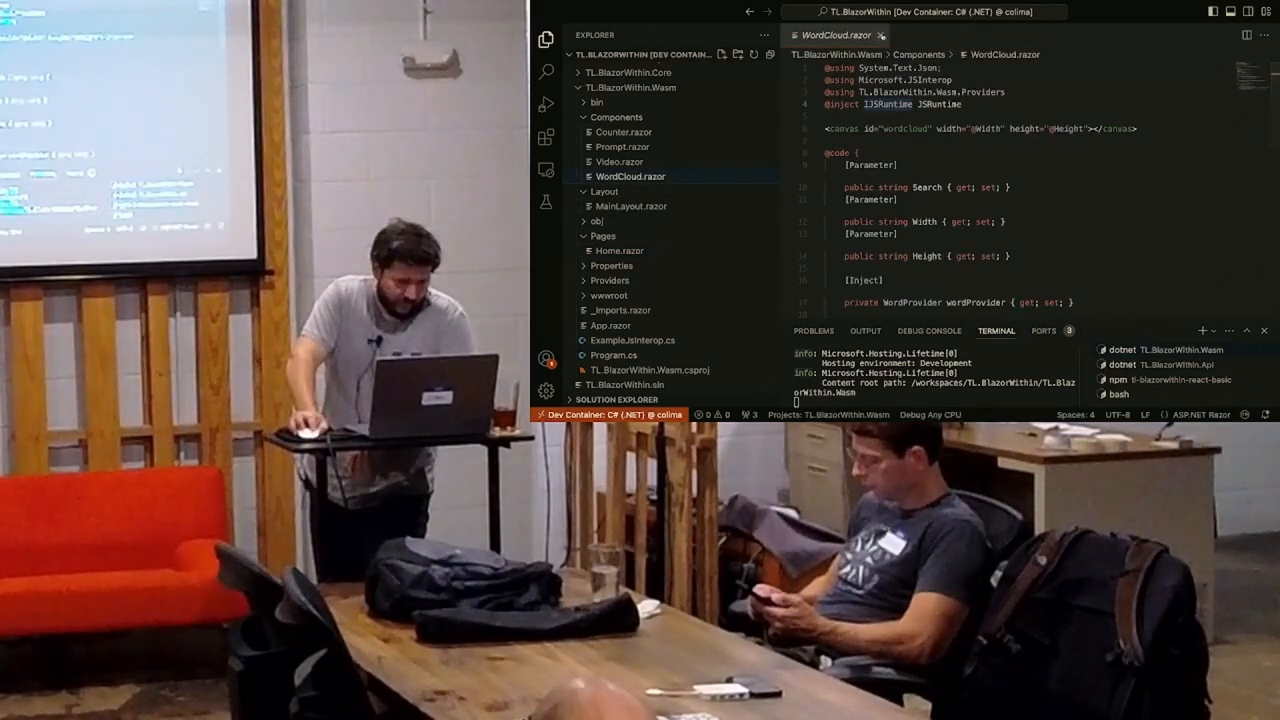
left_click(884, 36)
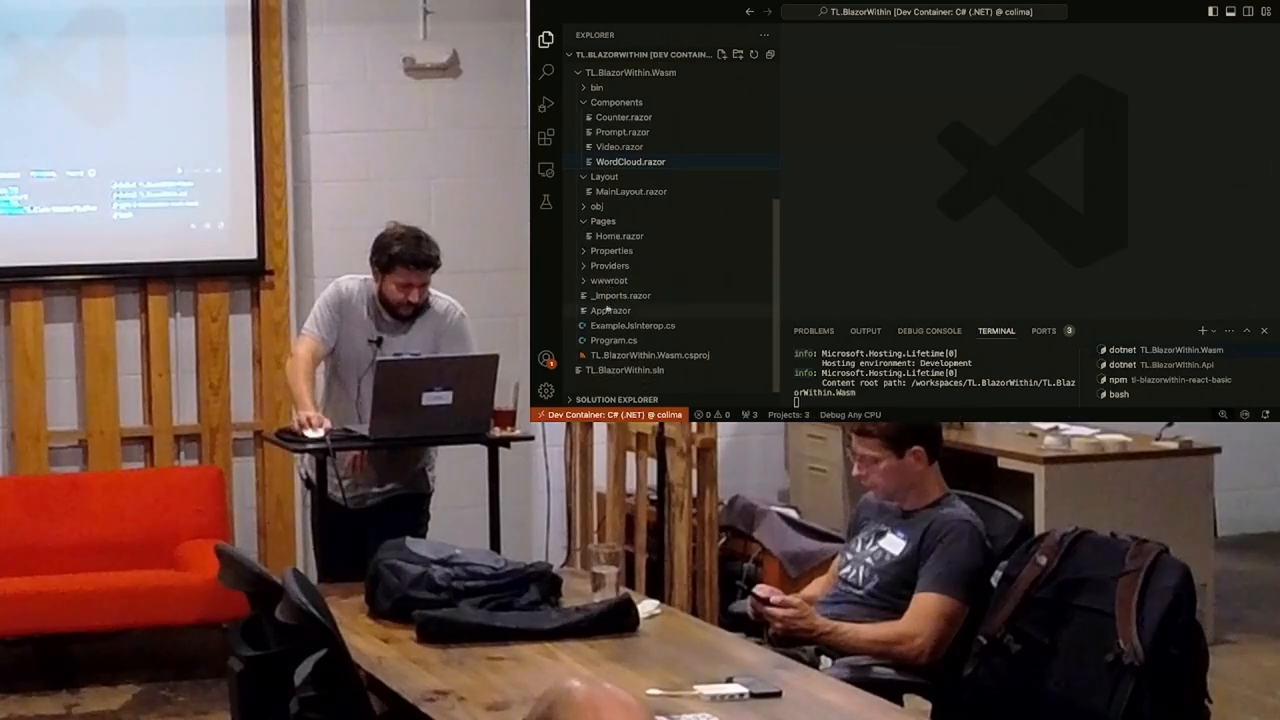
left_click(612, 312)
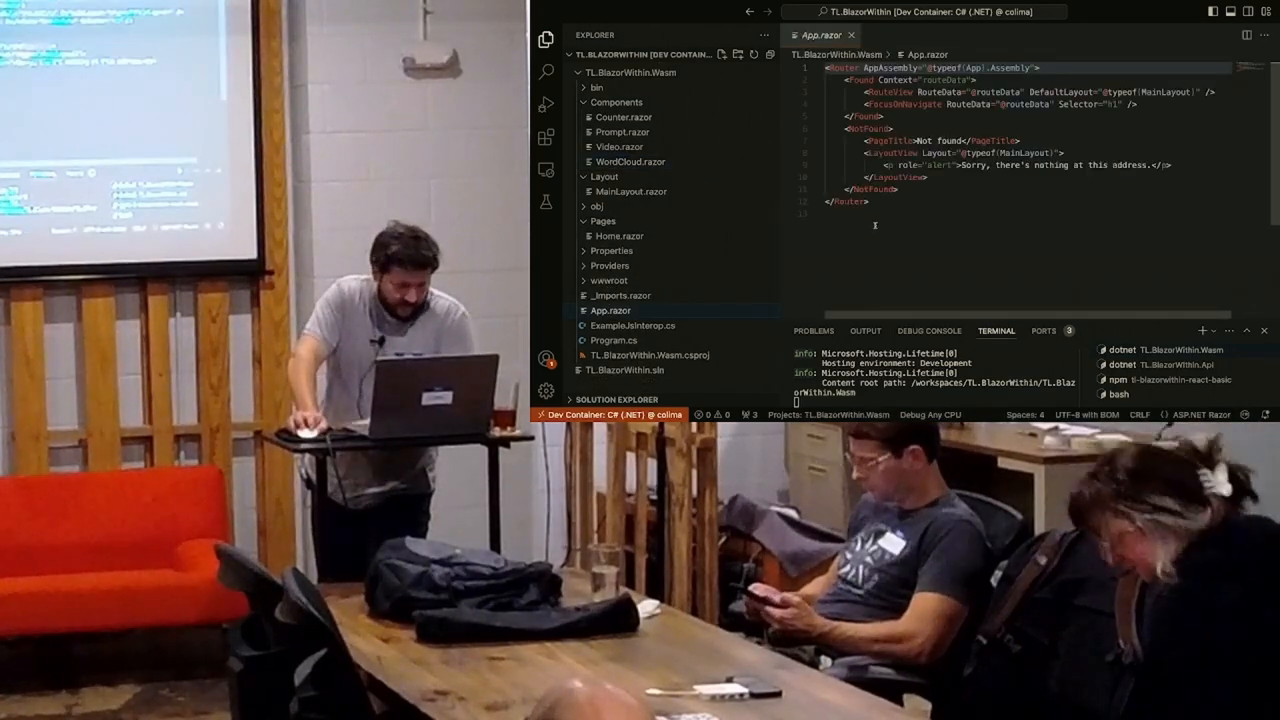
left_click(614, 340)
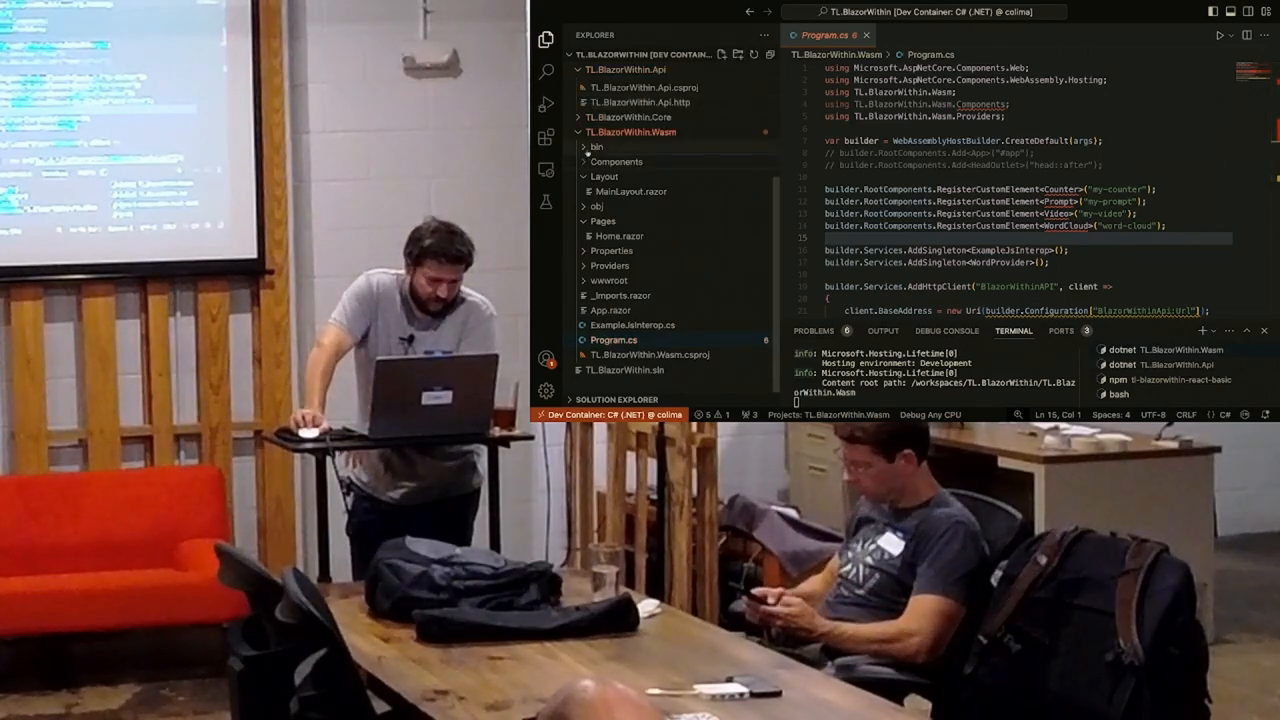
Expand bin > Release > publish > wwwroot and browse the _framework folder's blazor.boot.json and .wasm files
left_click(596, 148)
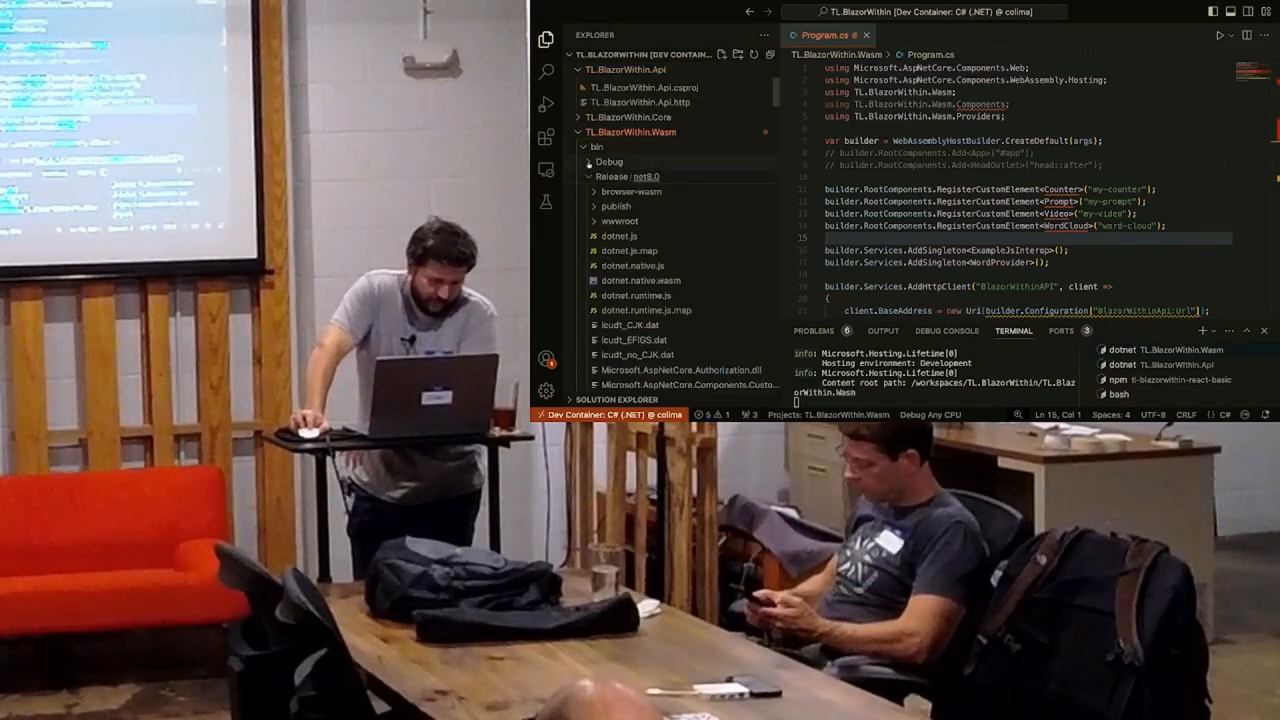
left_click(616, 206)
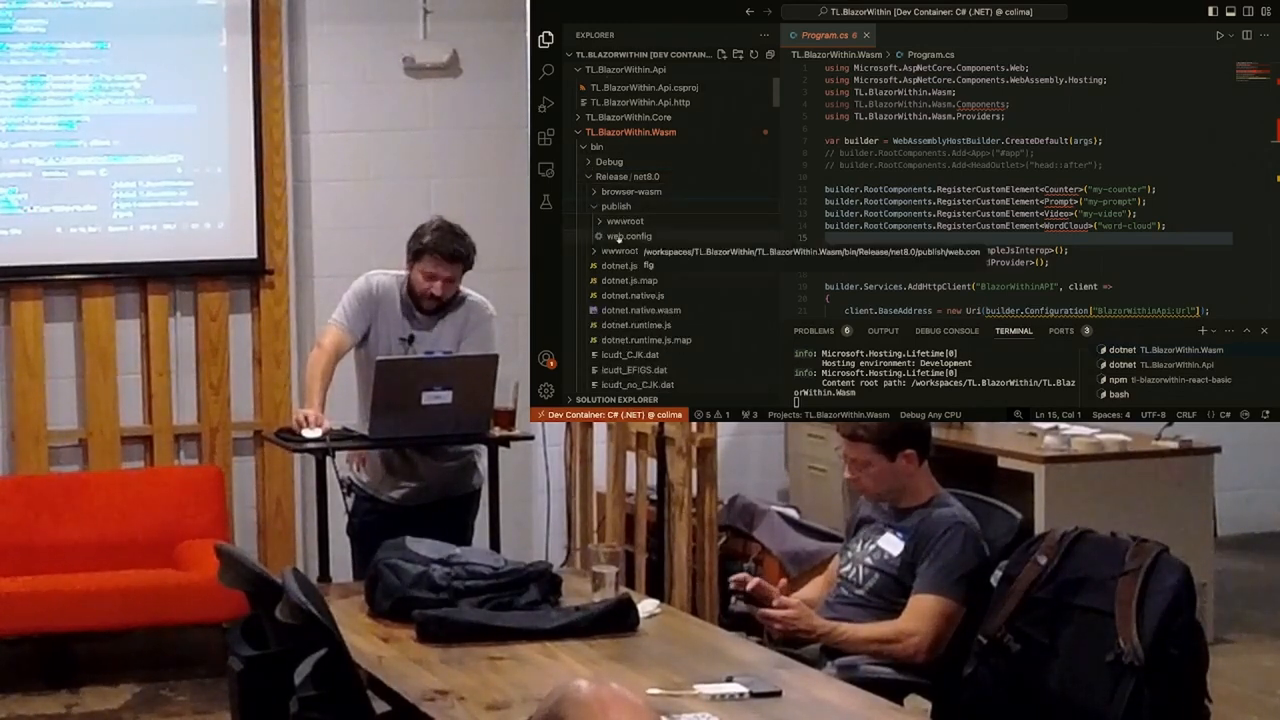
left_click(608, 220)
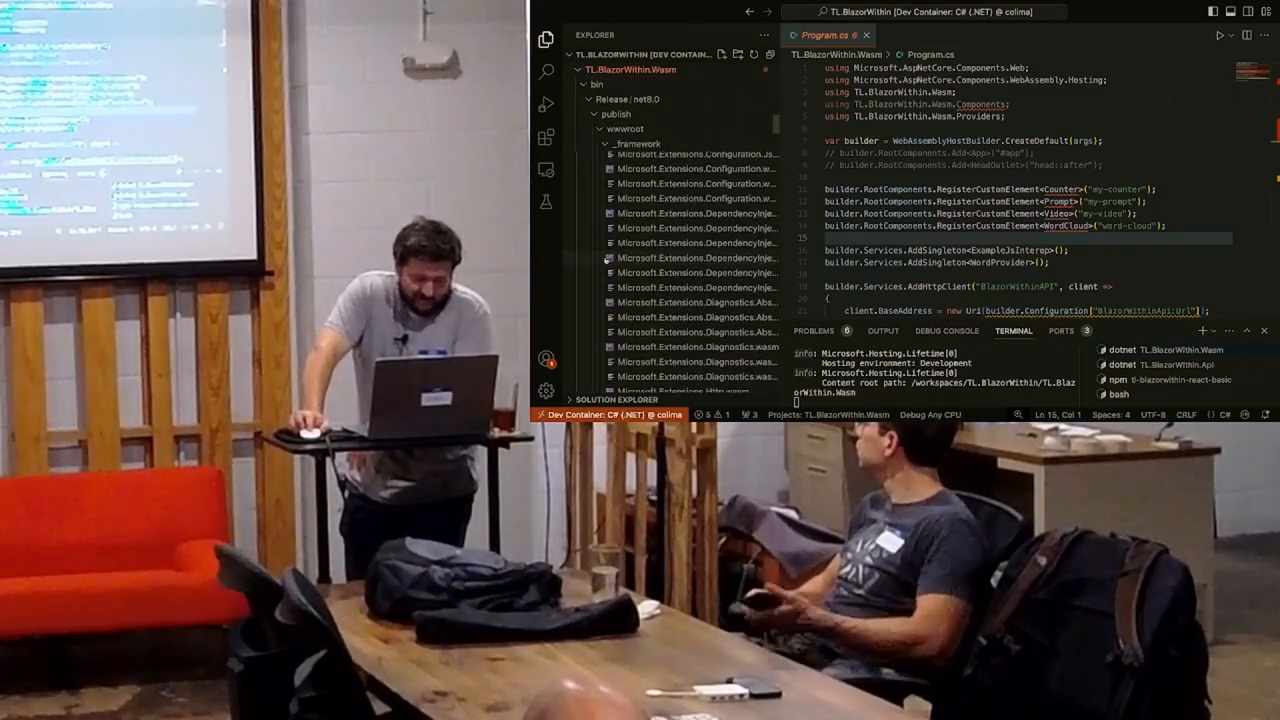
scroll("down", 3)
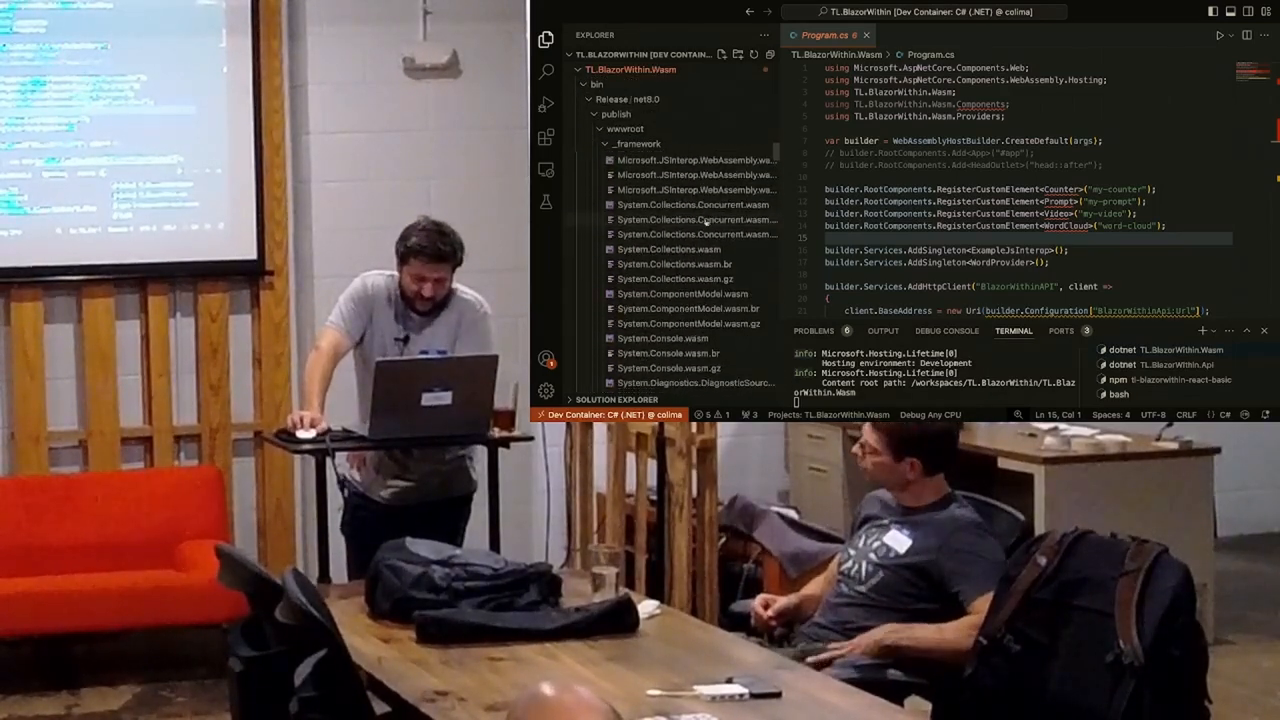
scroll("down", 3)
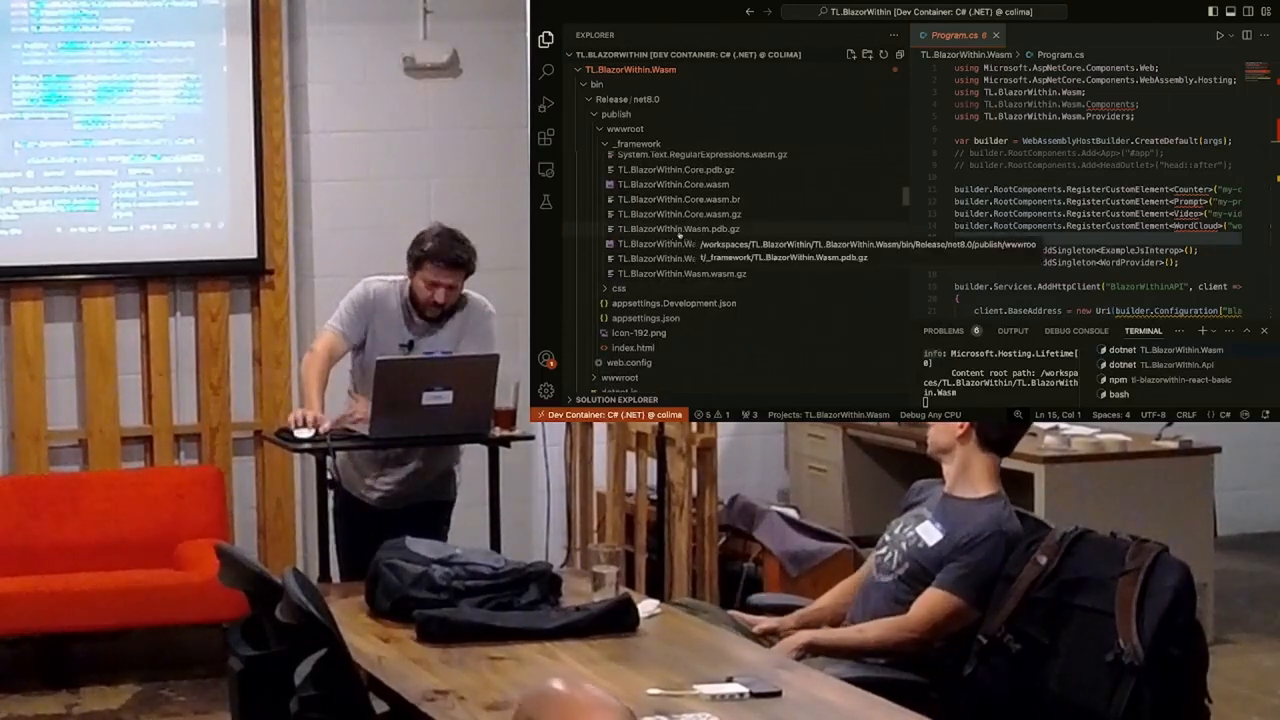
scroll("down", 3)
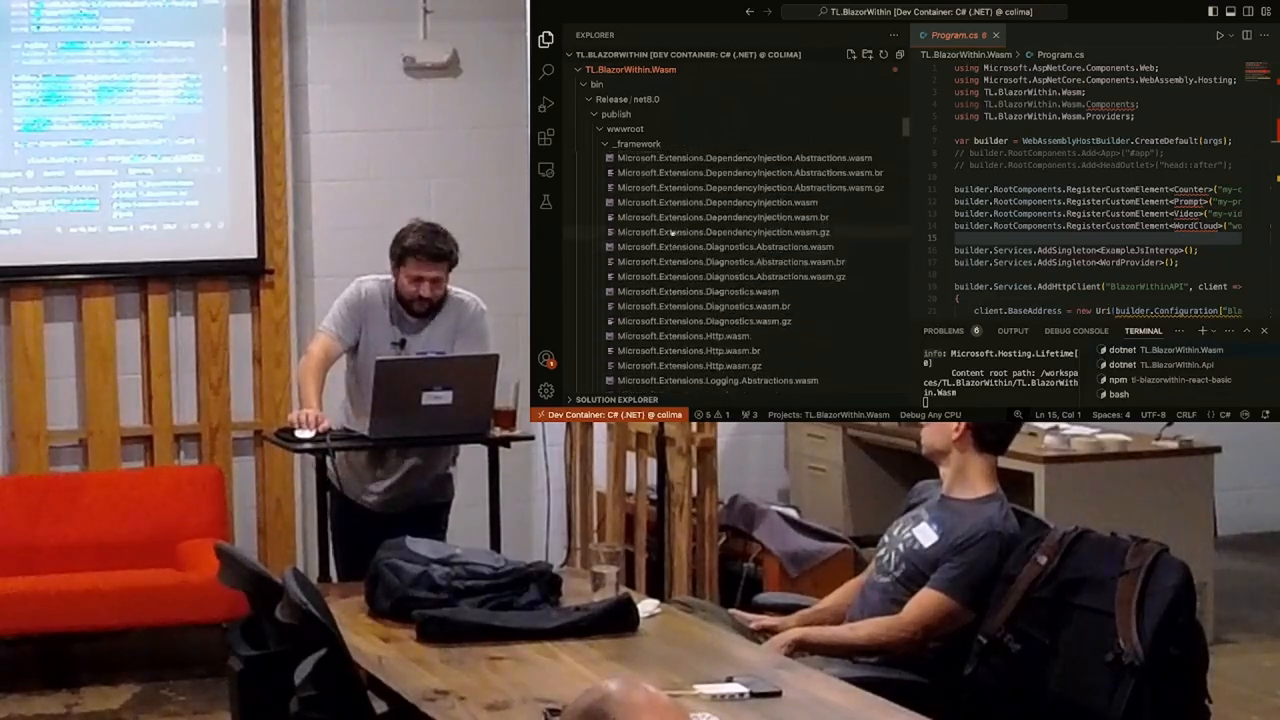
scroll("down", 3)
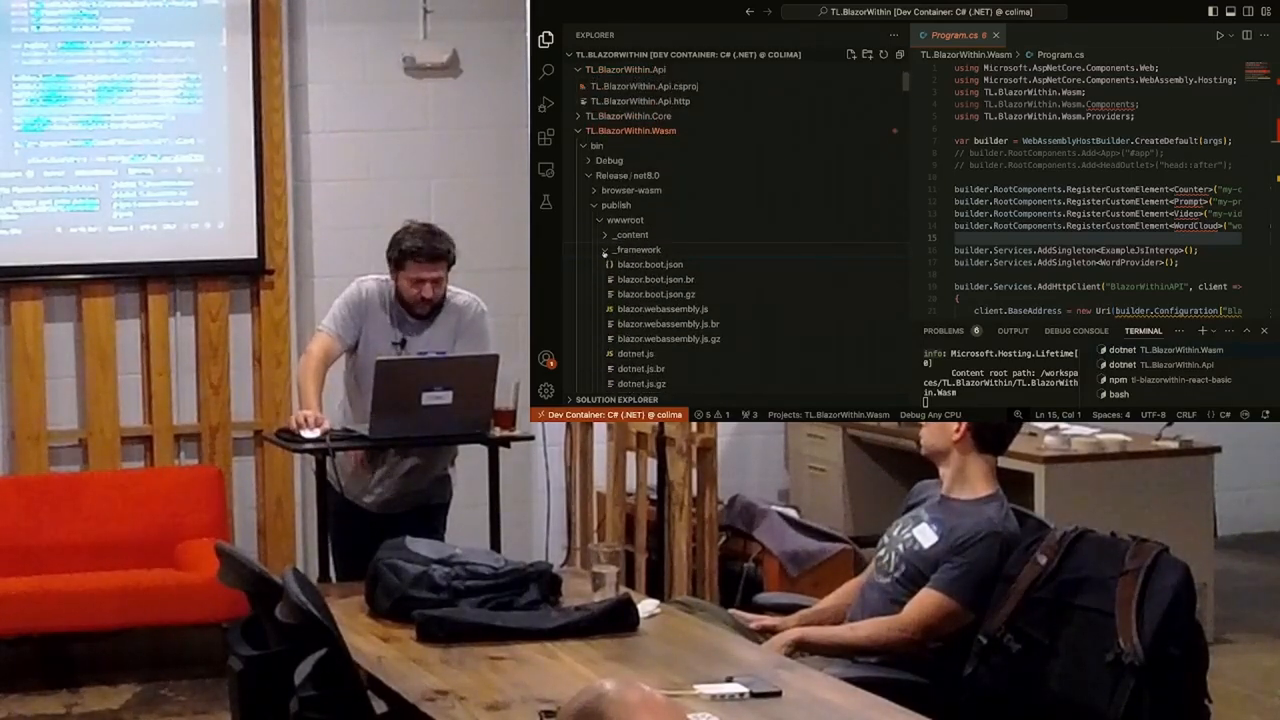
left_click(604, 234)
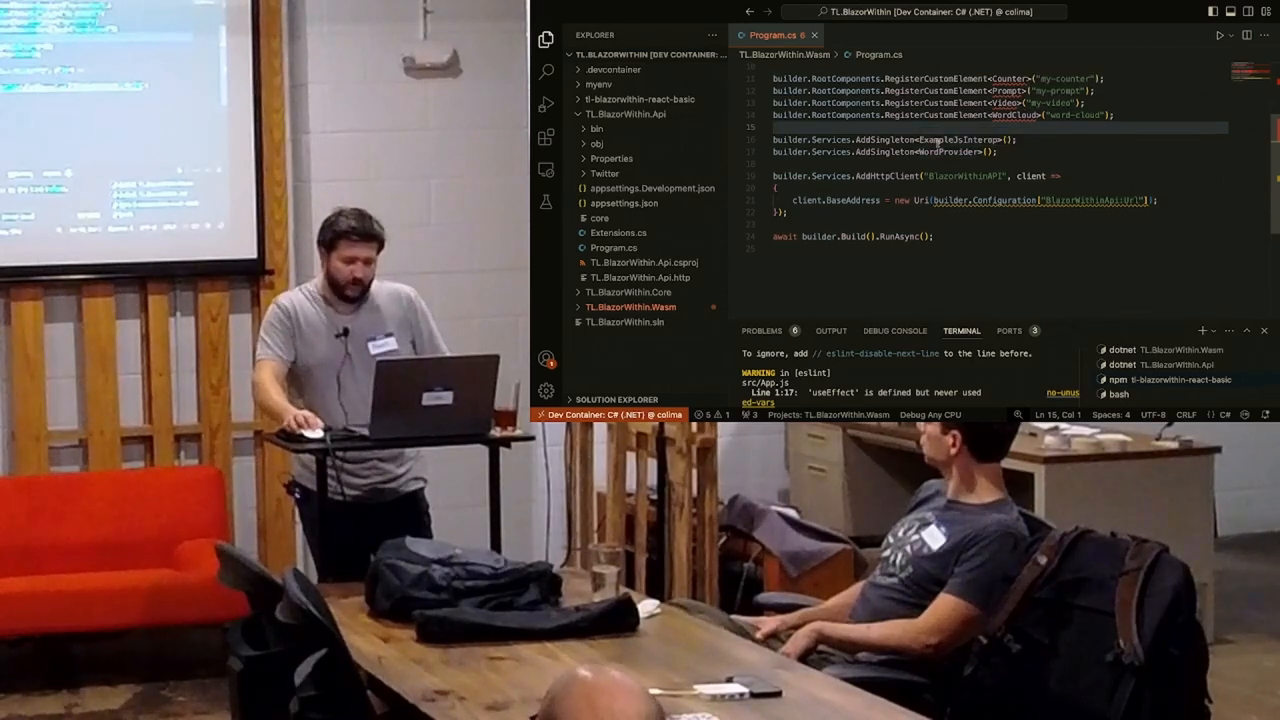
Scroll the Explorer to the Wasm project's Components, Layout, Pages, Providers, wwwroot and Program.cs
scroll("down", 3)
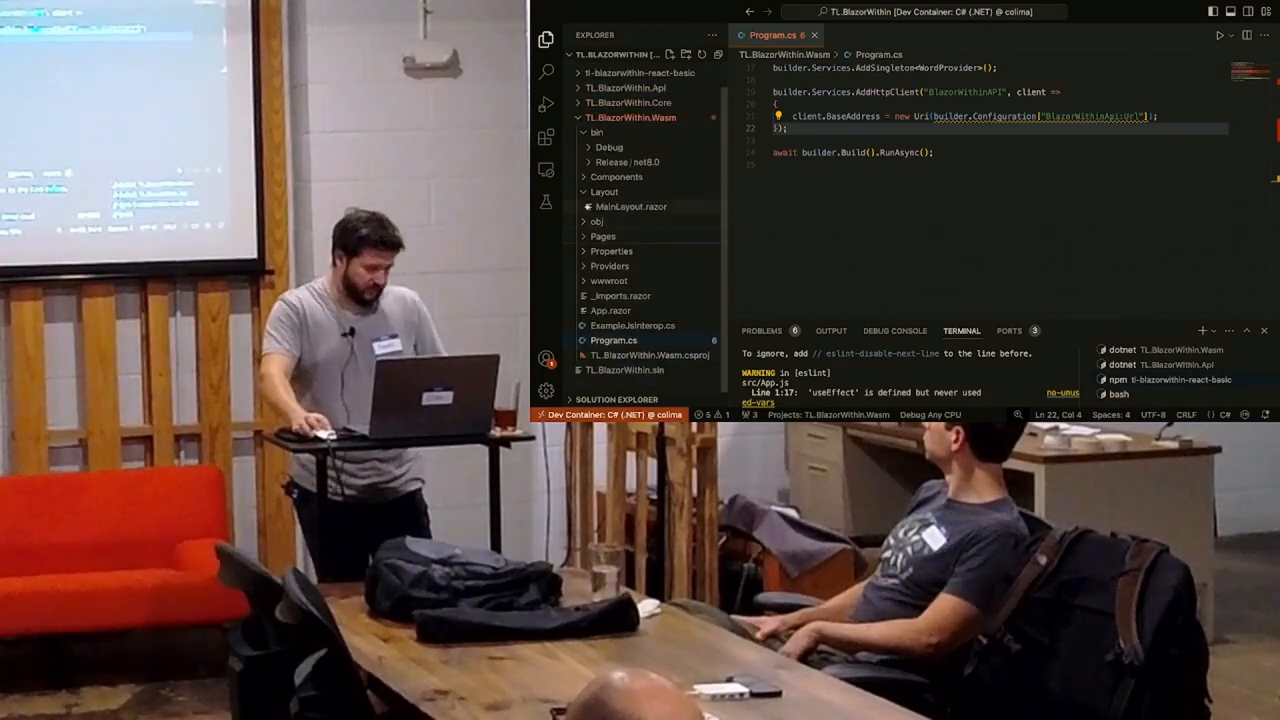
Show Counter.razor with its IncrementCount logic, then list the react-basic project's source files
left_click(616, 176)
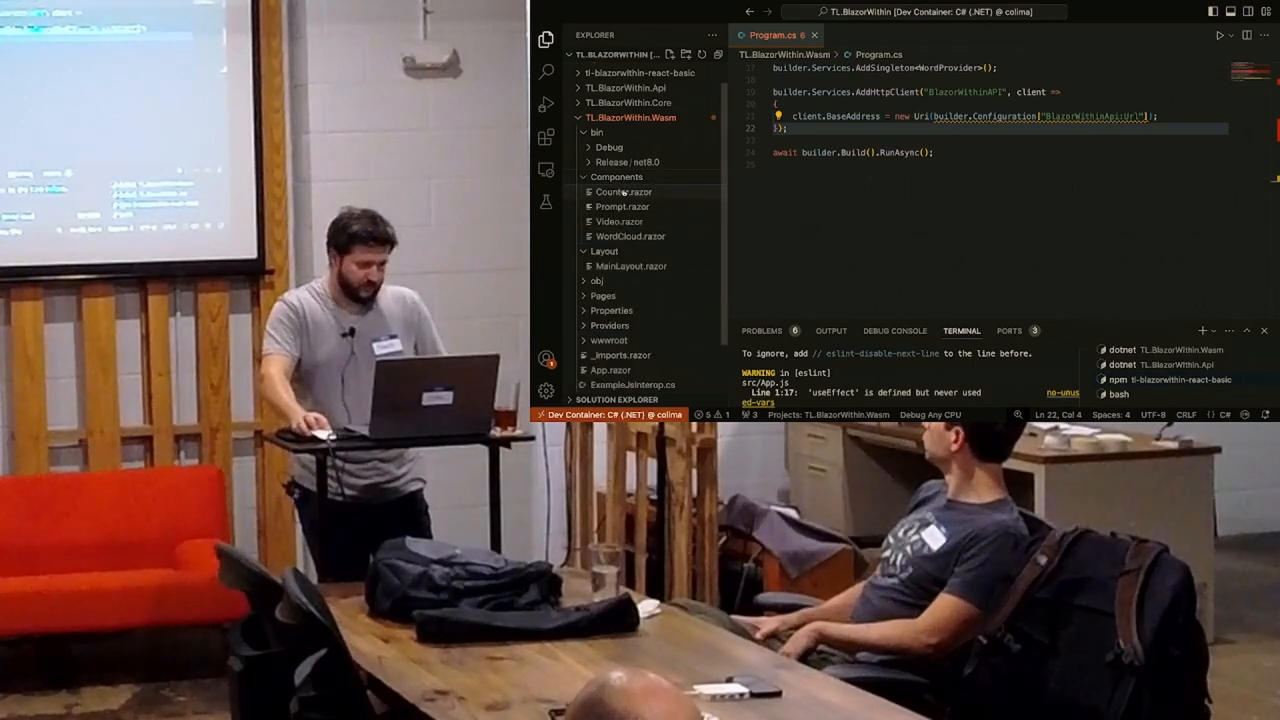
left_click(622, 192)
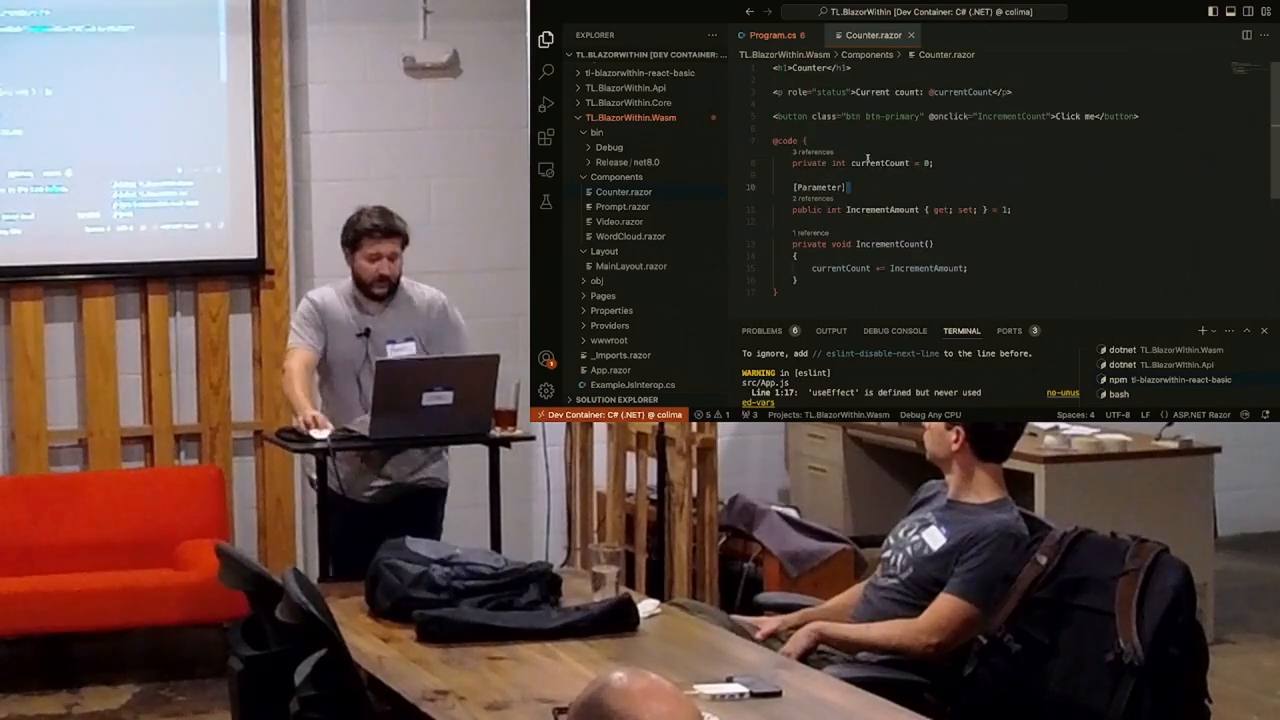
left_click(800, 140)
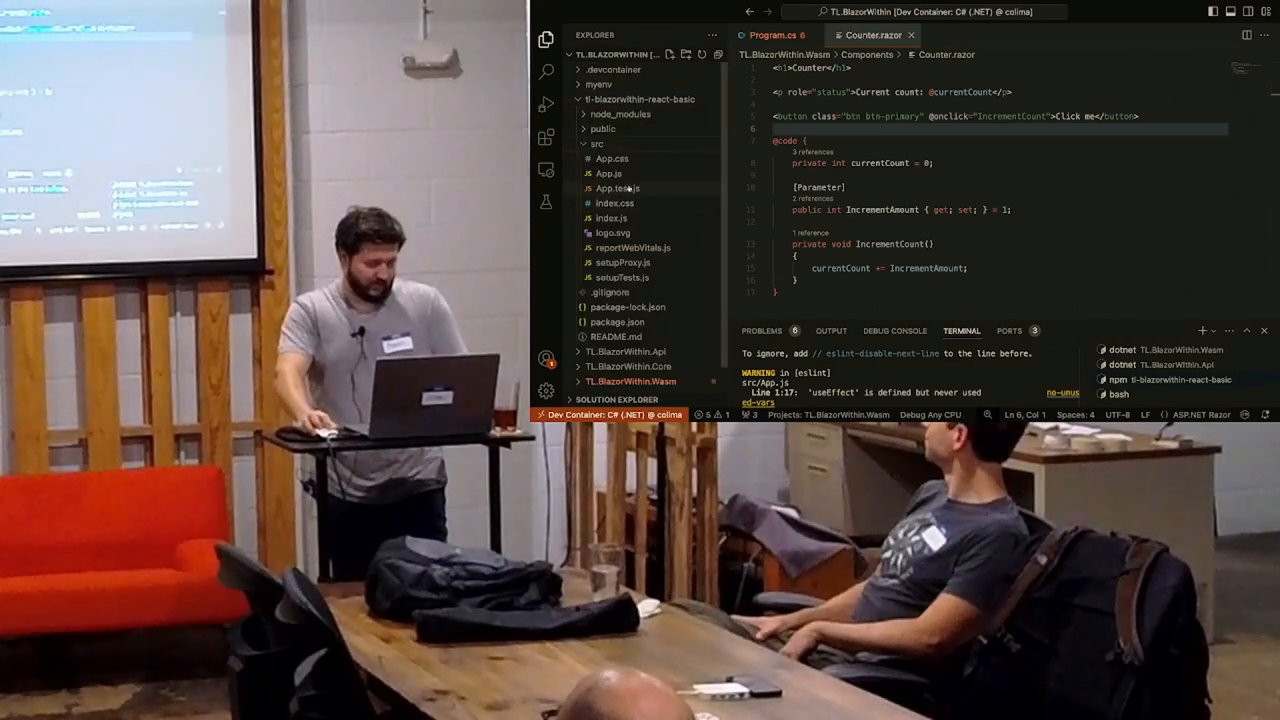
View App.js, then setupProxy.js with its proxy rules for _content, _framework and _blazor
left_click(608, 172)
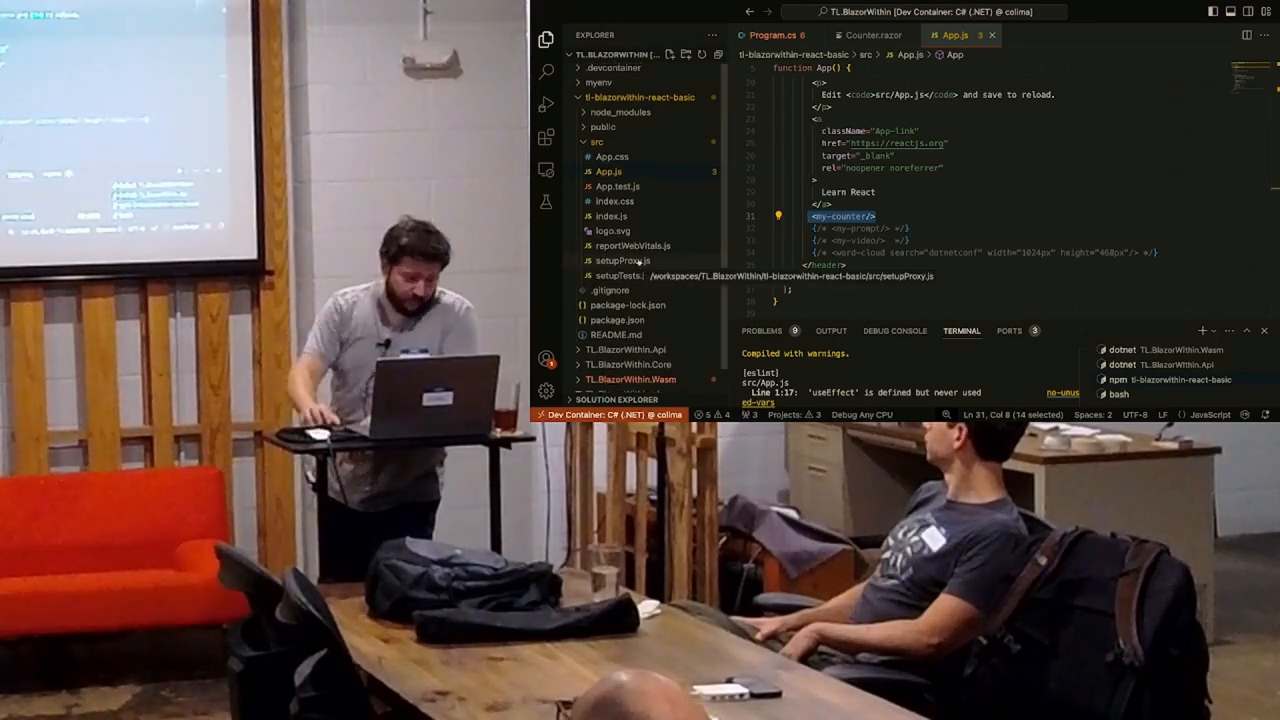
left_click(620, 260)
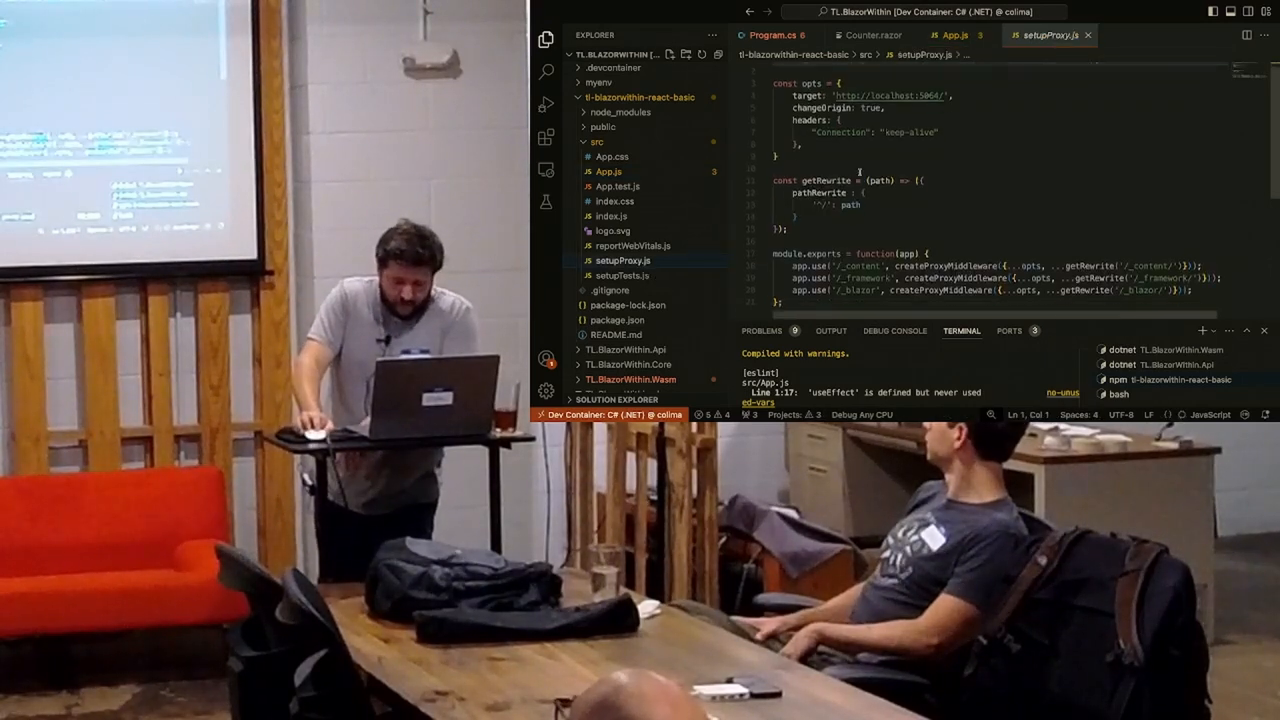
double_click(1176, 248)
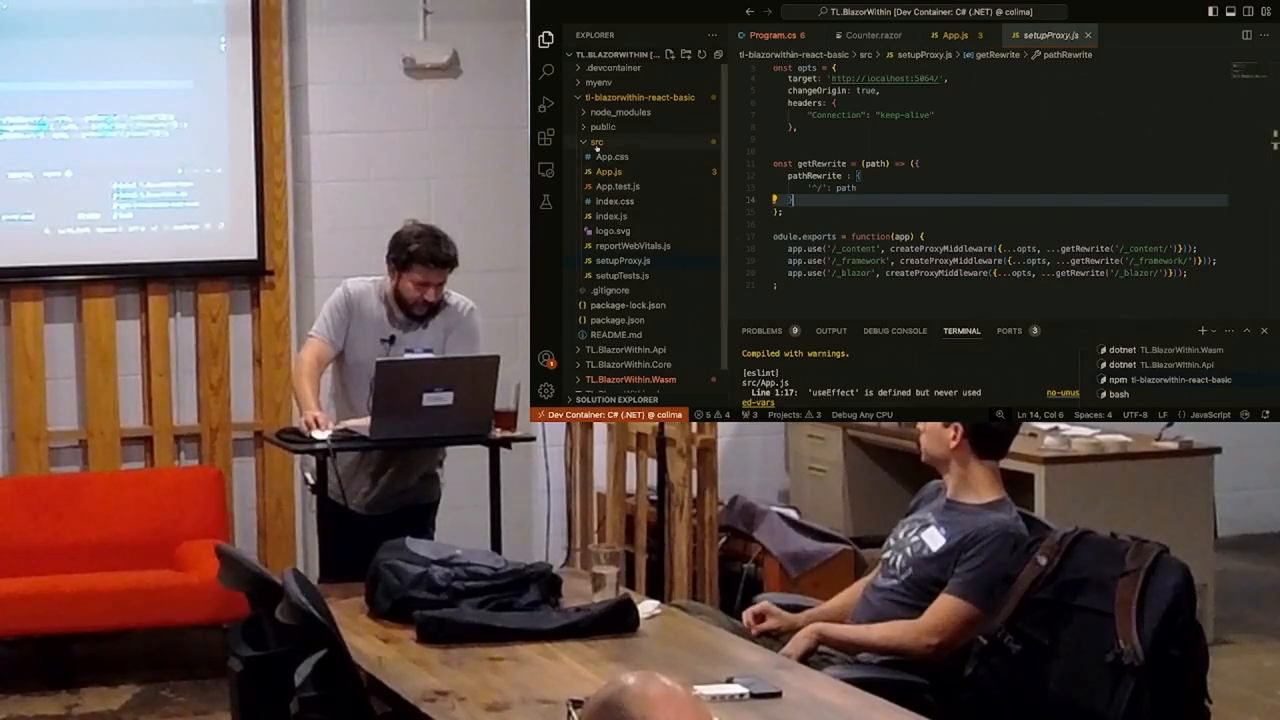
Browse public/scripts, view index.html's word-cloud and Blazor WebAssembly script tags, then switch to the browser
left_click(604, 128)
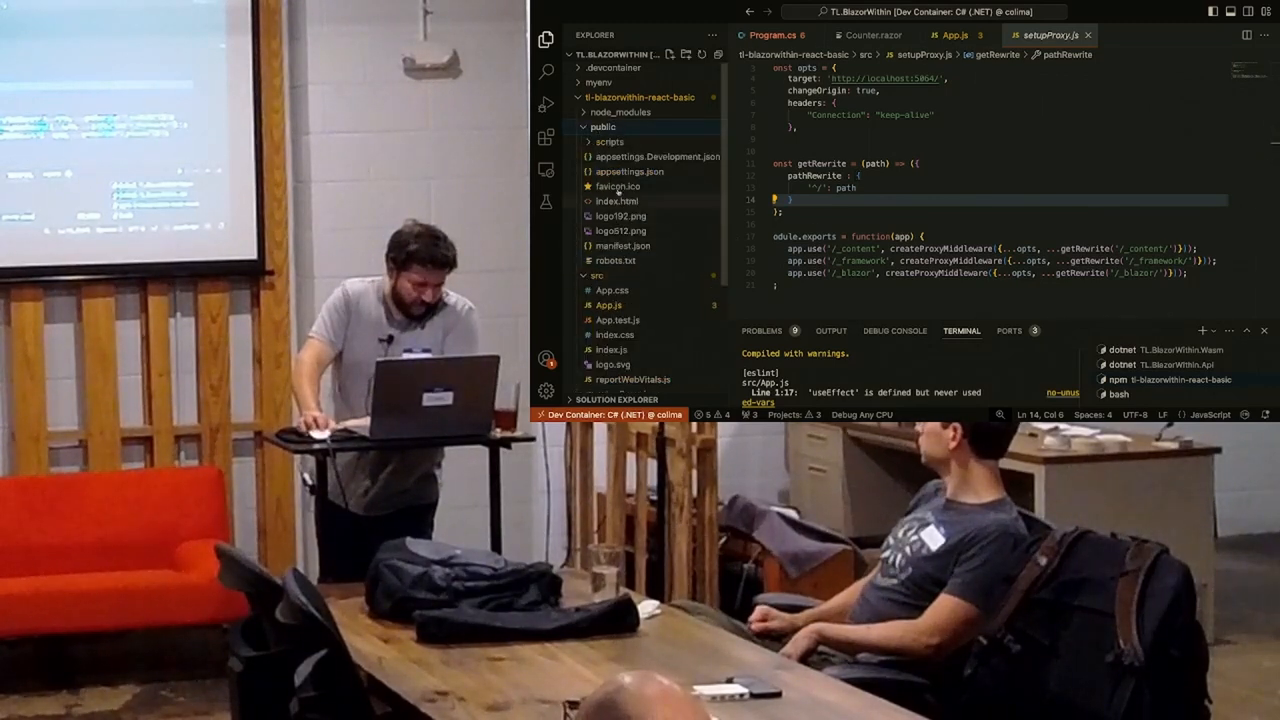
left_click(608, 140)
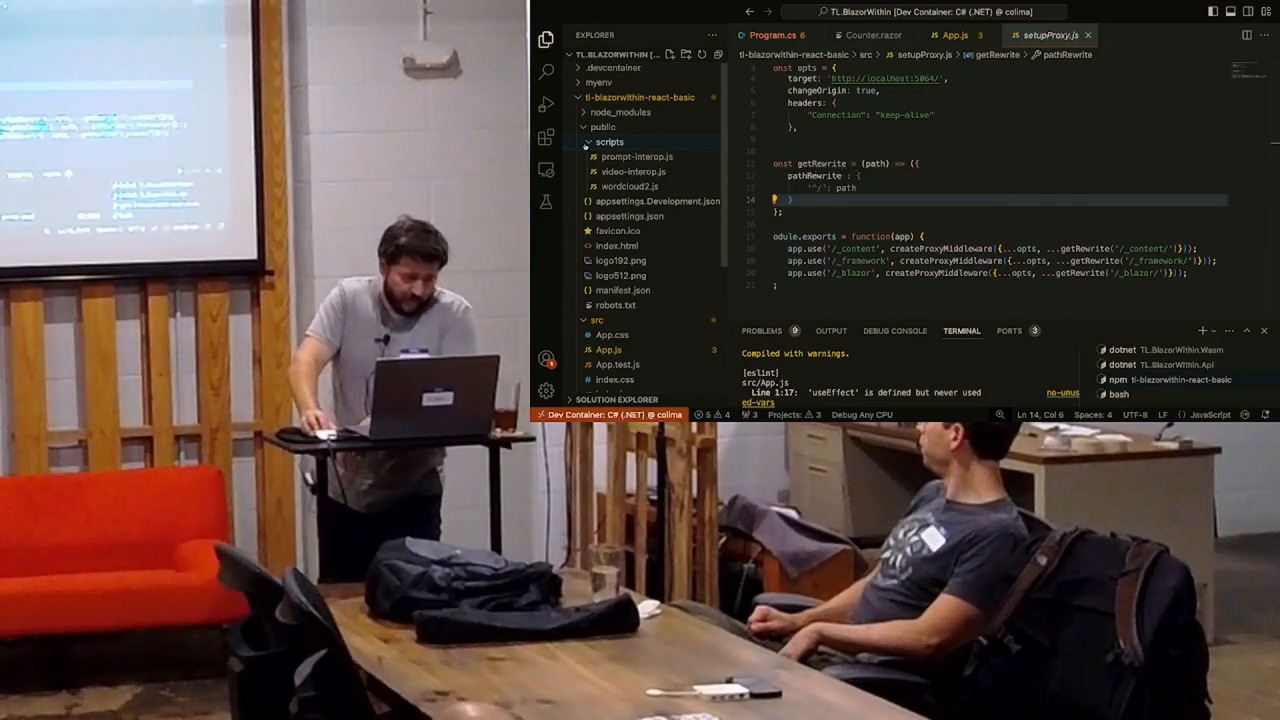
left_click(608, 142)
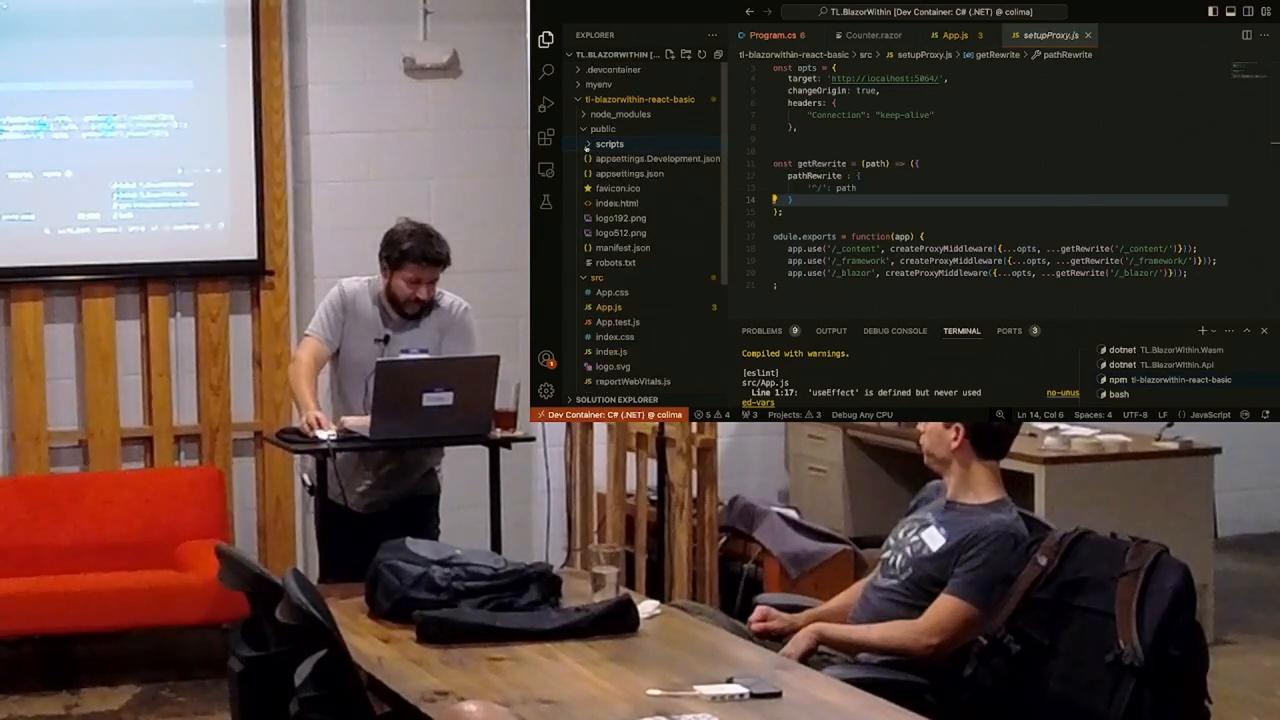
left_click(616, 204)
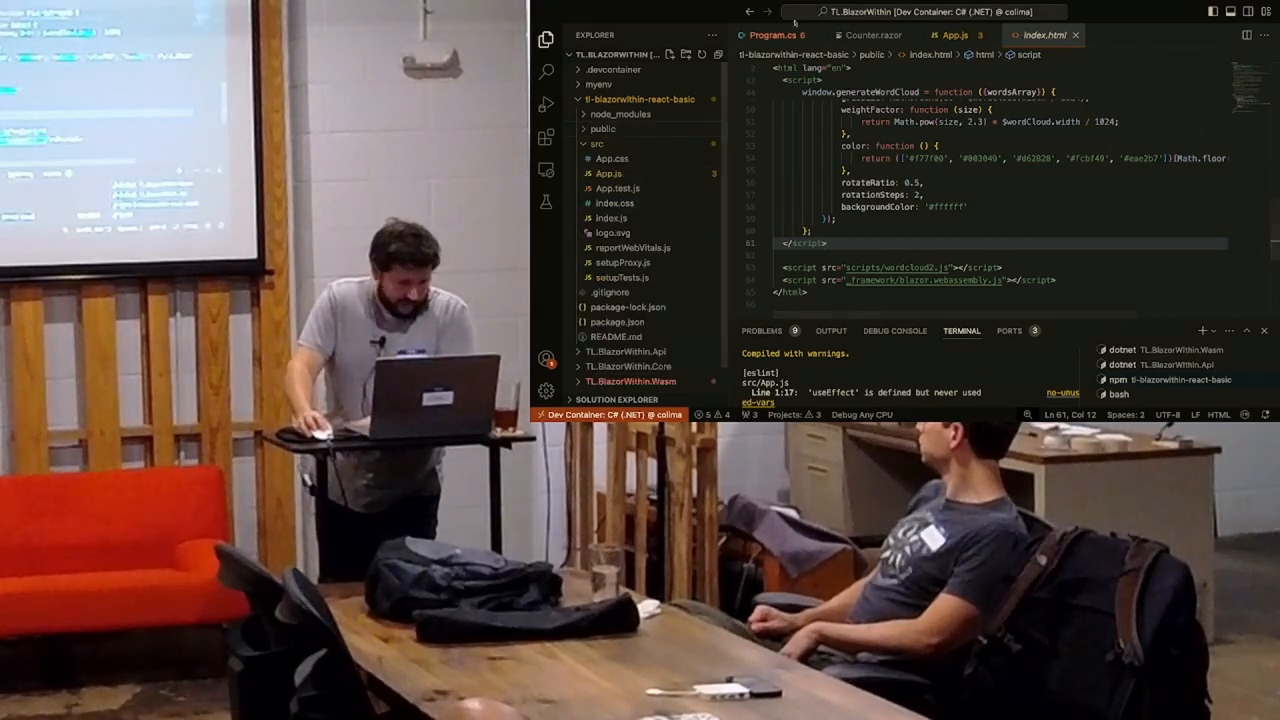
left_click(952, 36)
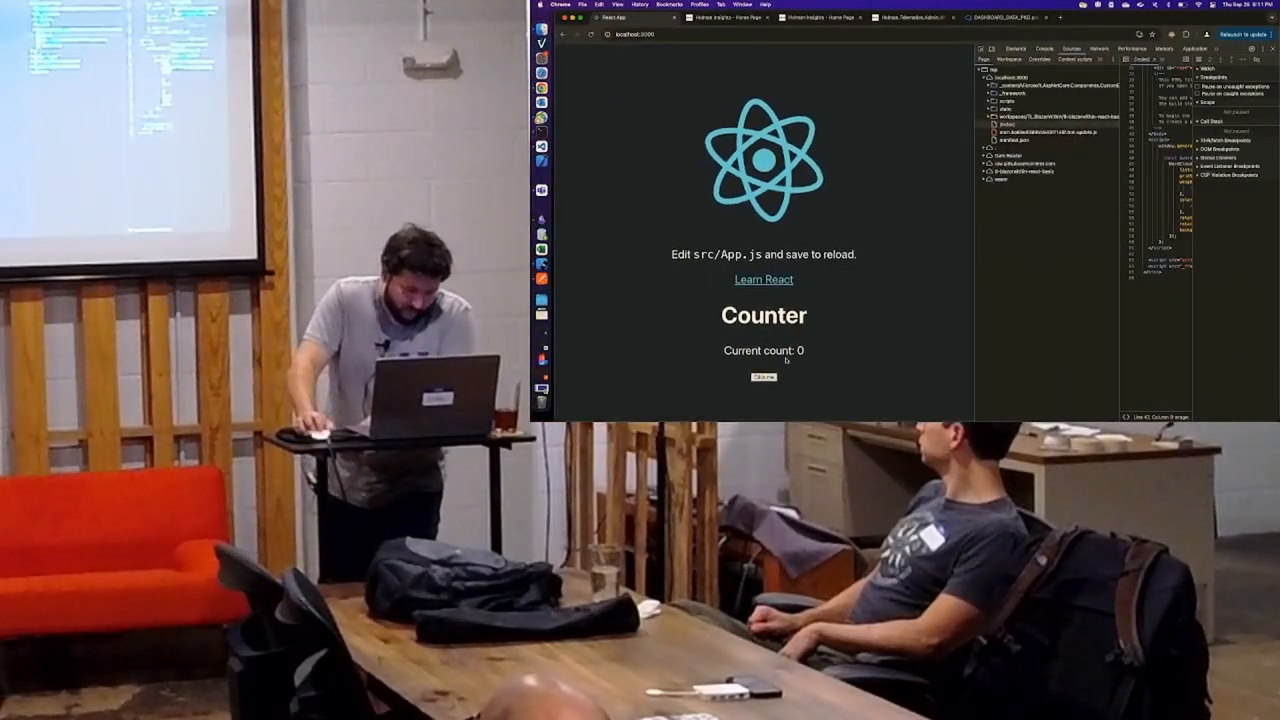
Highlight the Blazor Counter heading rendered in the React page at count 0
double_click(764, 316)
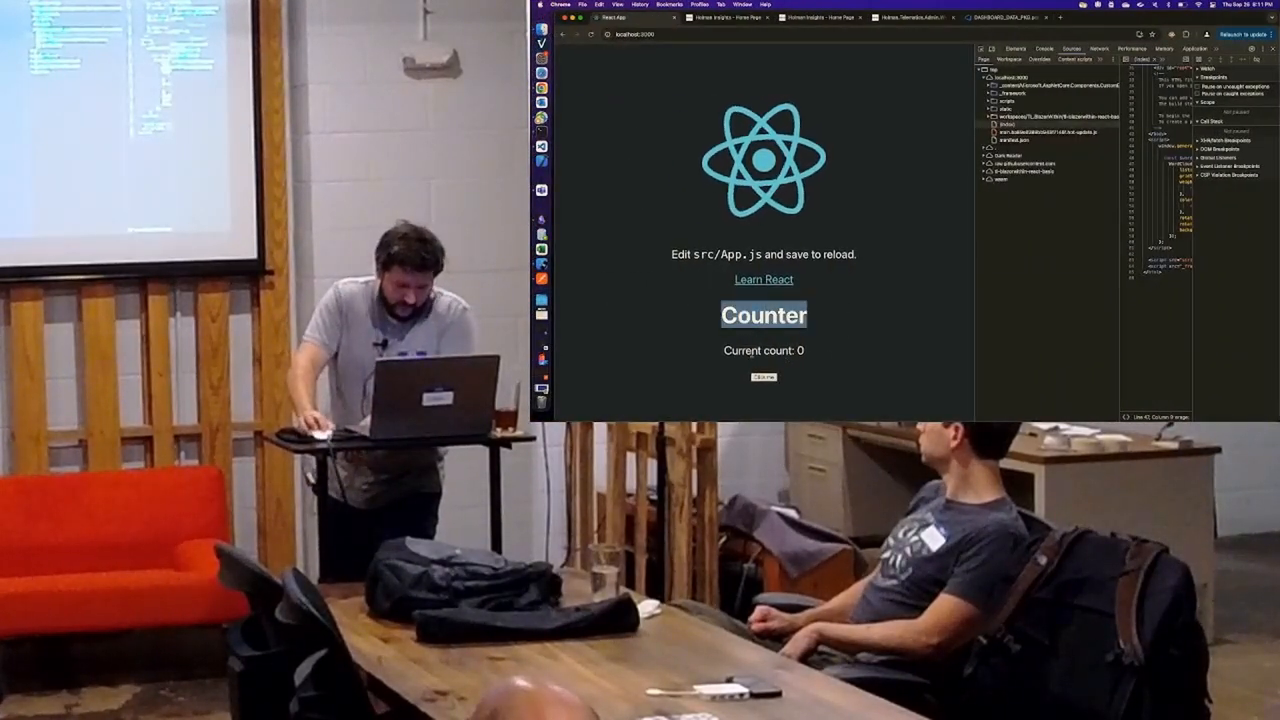
left_click(764, 376)
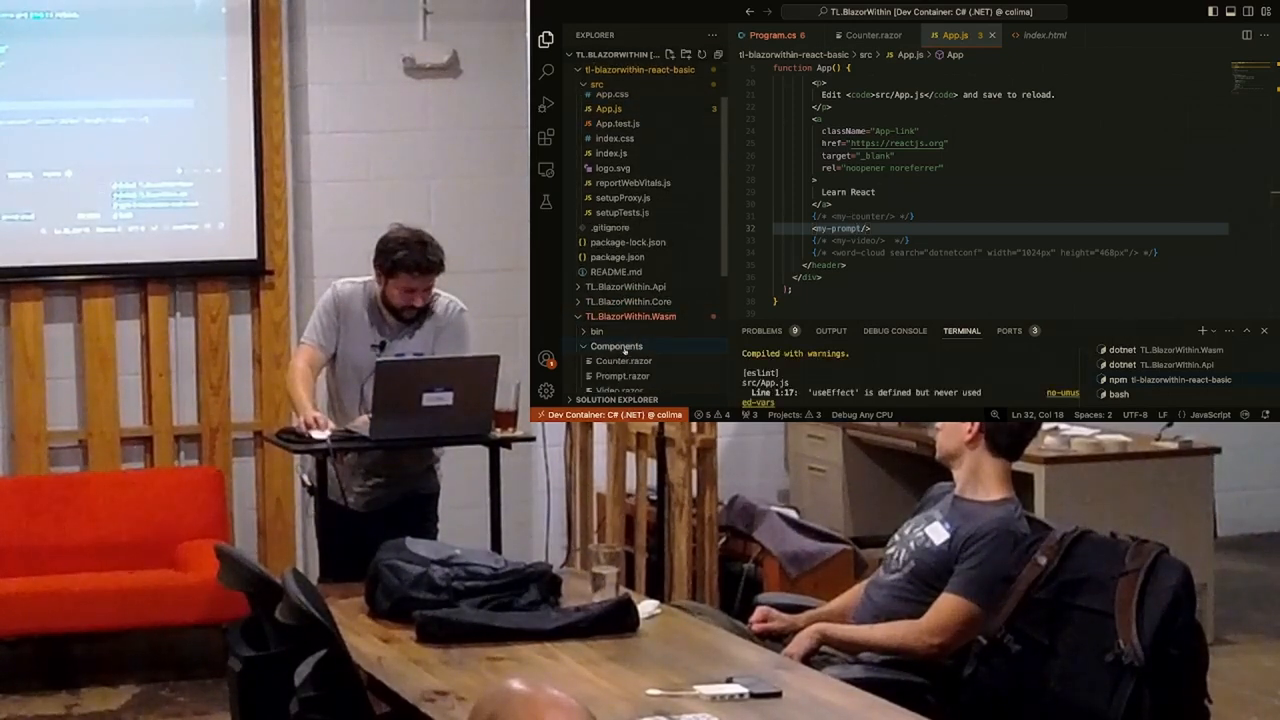
Show Prompt.razor's message input, Show prompt button and ShowPrompt method
left_click(622, 376)
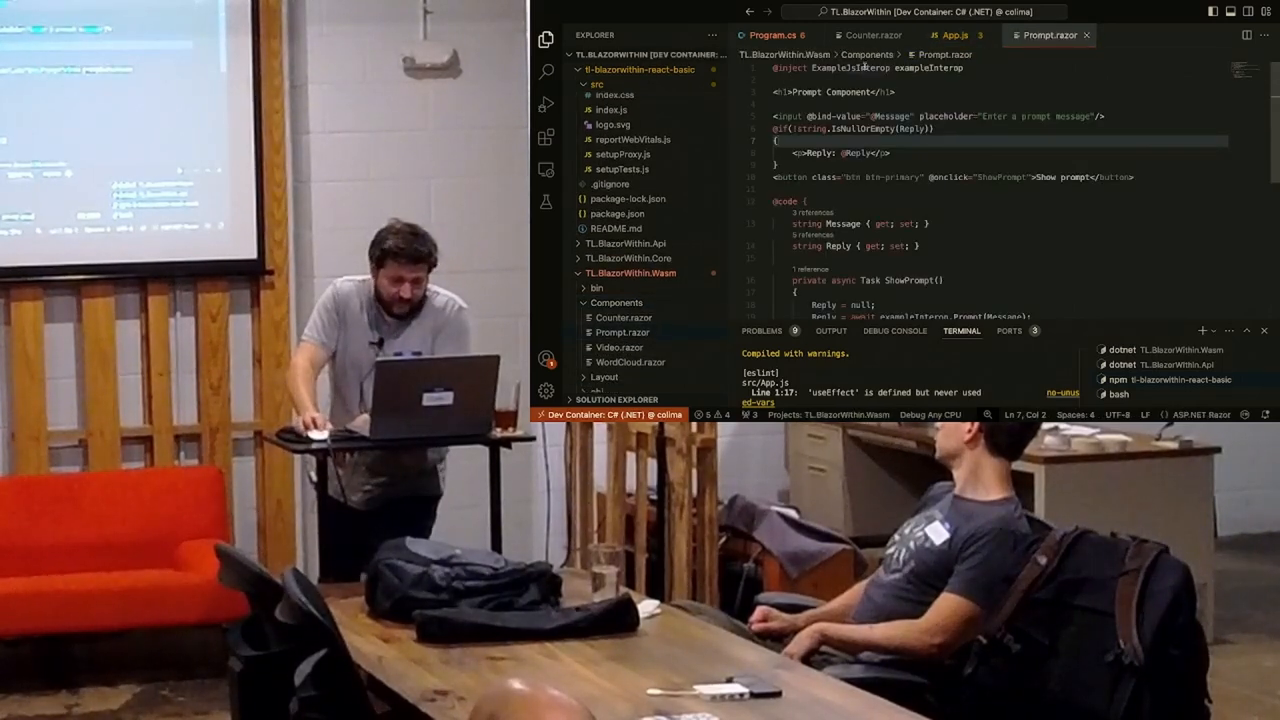
double_click(848, 68)
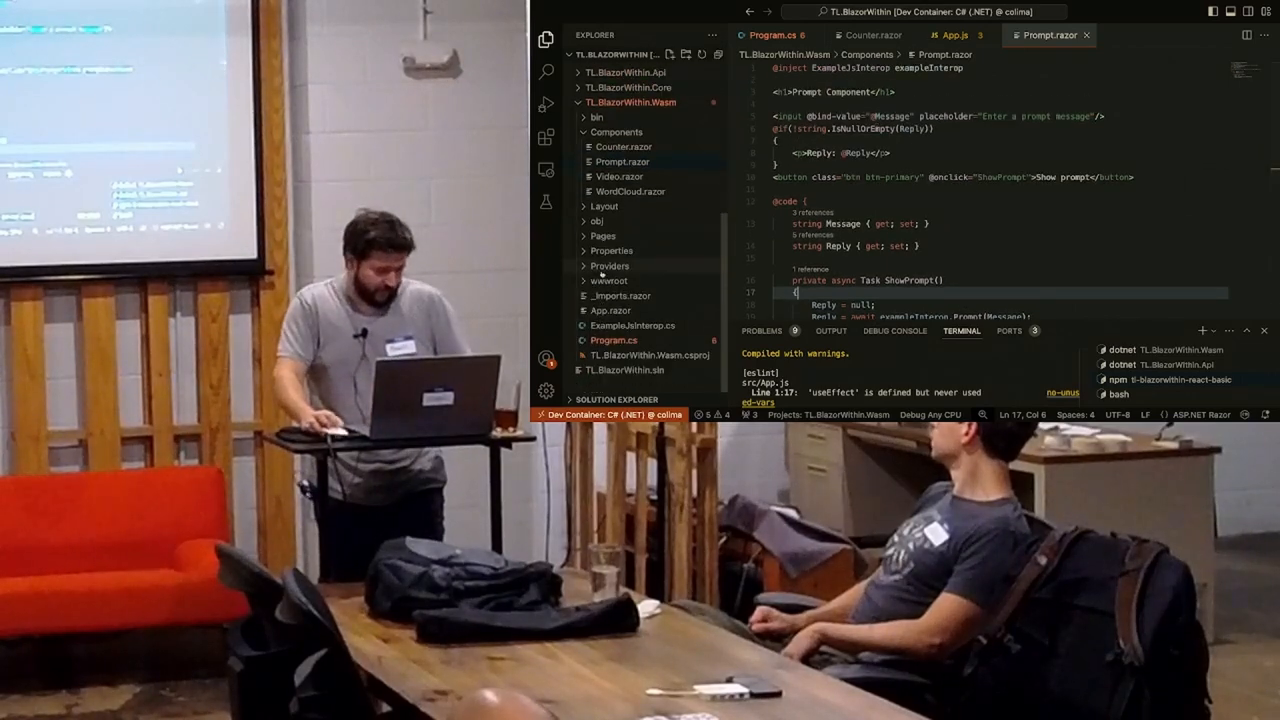
Review the Prompt and Video interop methods in ExampleJsInterop.cs, then return to the React app
left_click(632, 326)
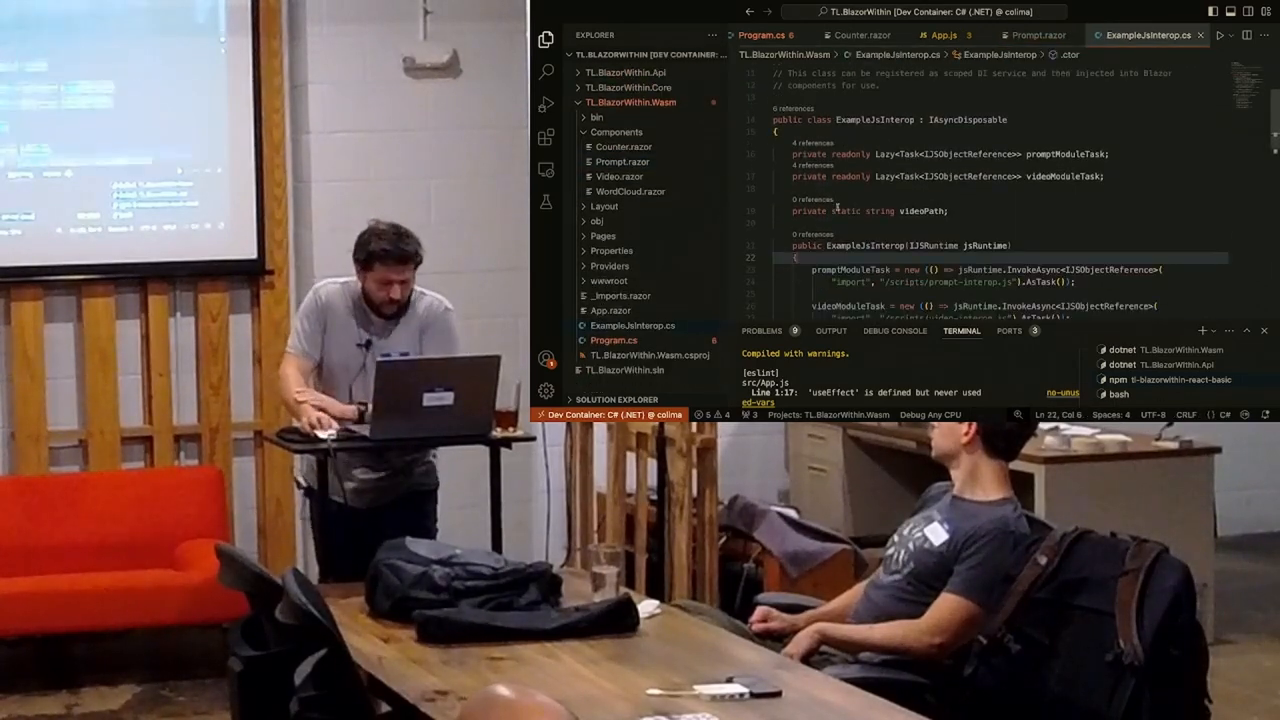
scroll("down", 3)
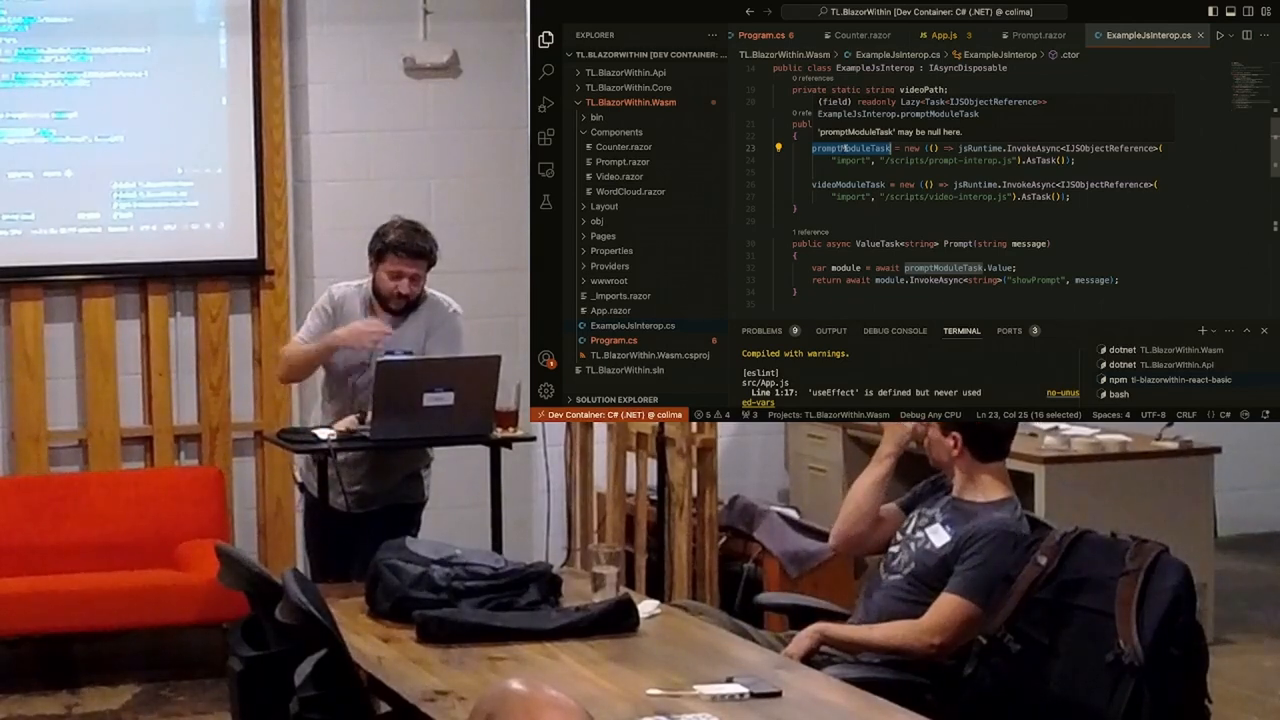
scroll("down", 3)
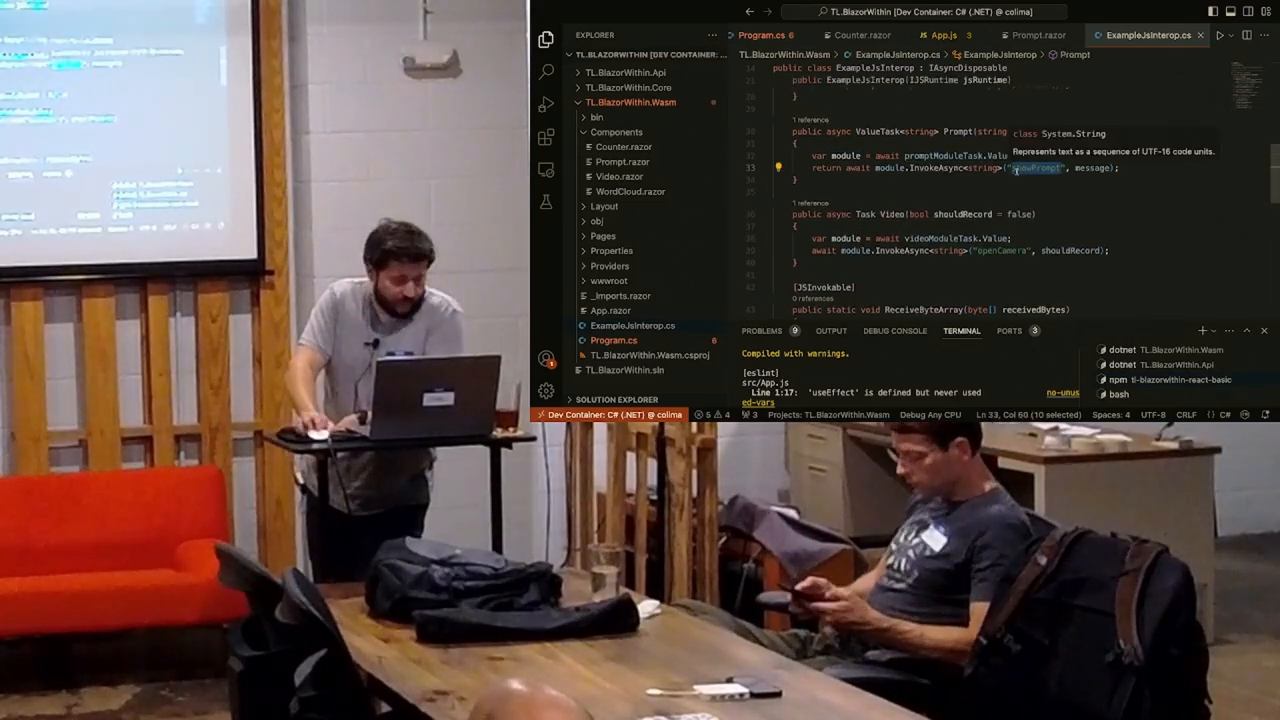
left_click(956, 36)
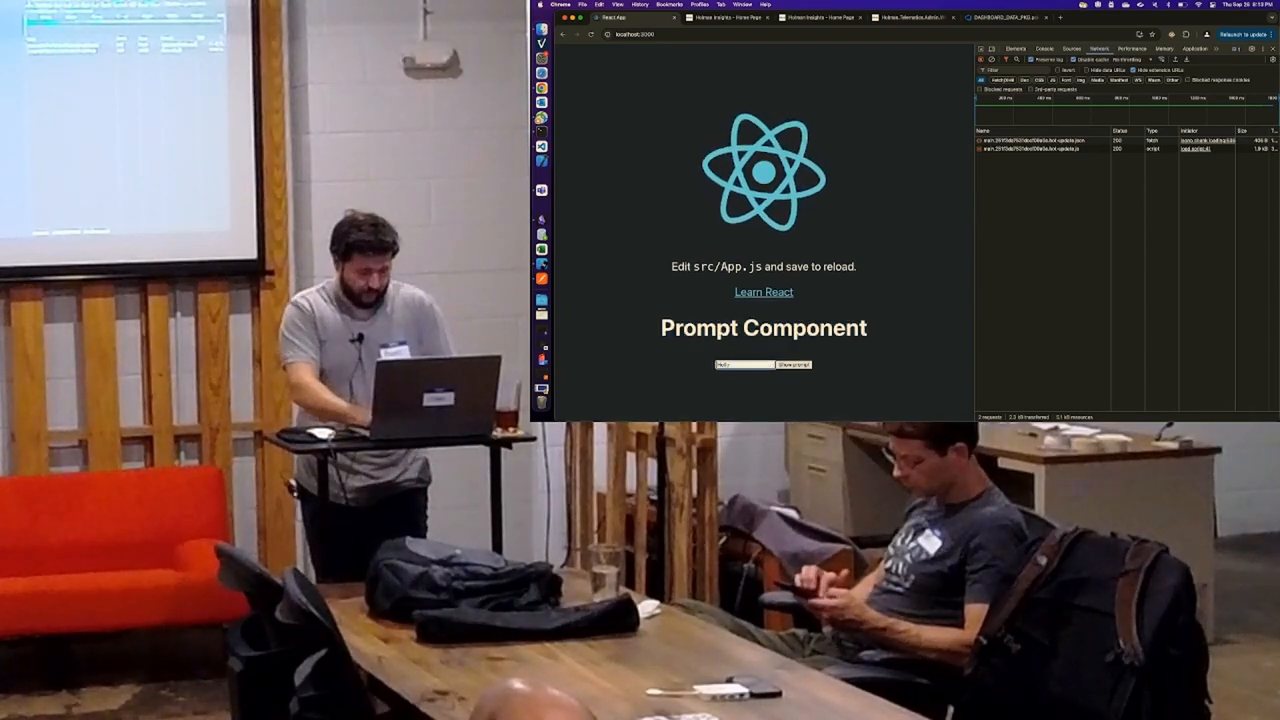
Enter 'Hello 1L' in the Blazor Prompt Component and show the prompt
type("Hello 1L")
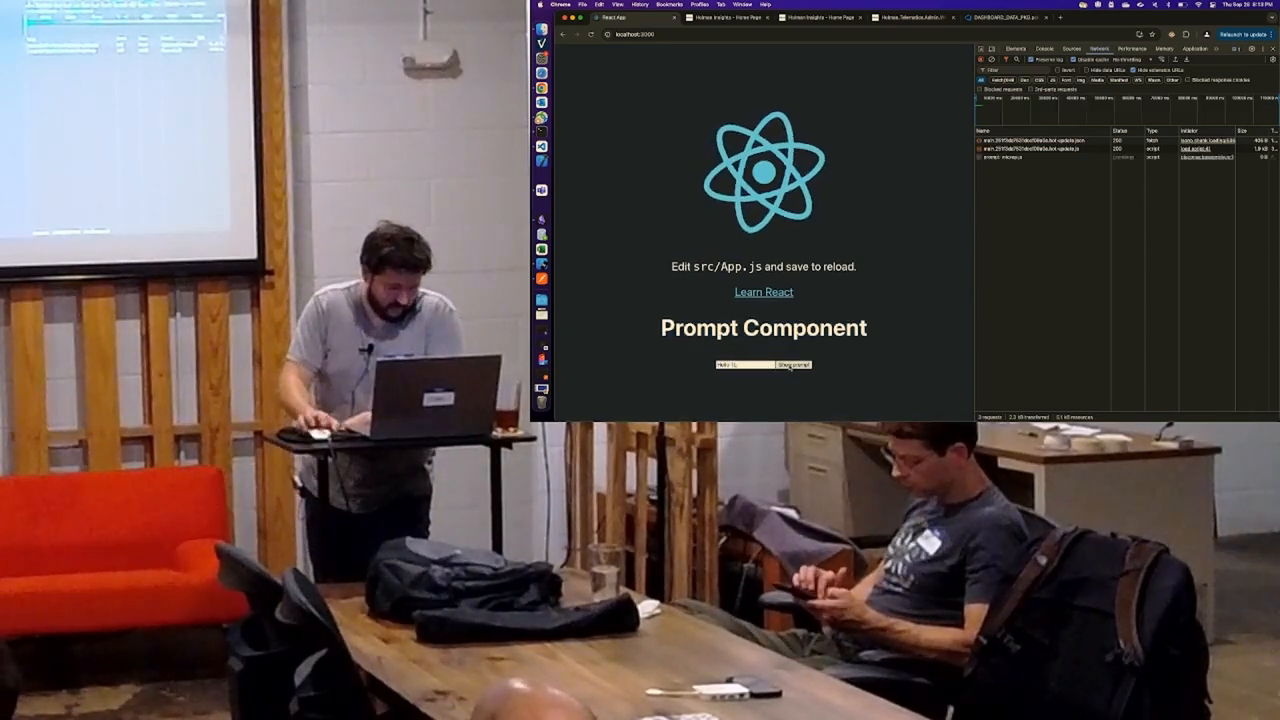
left_click(786, 364)
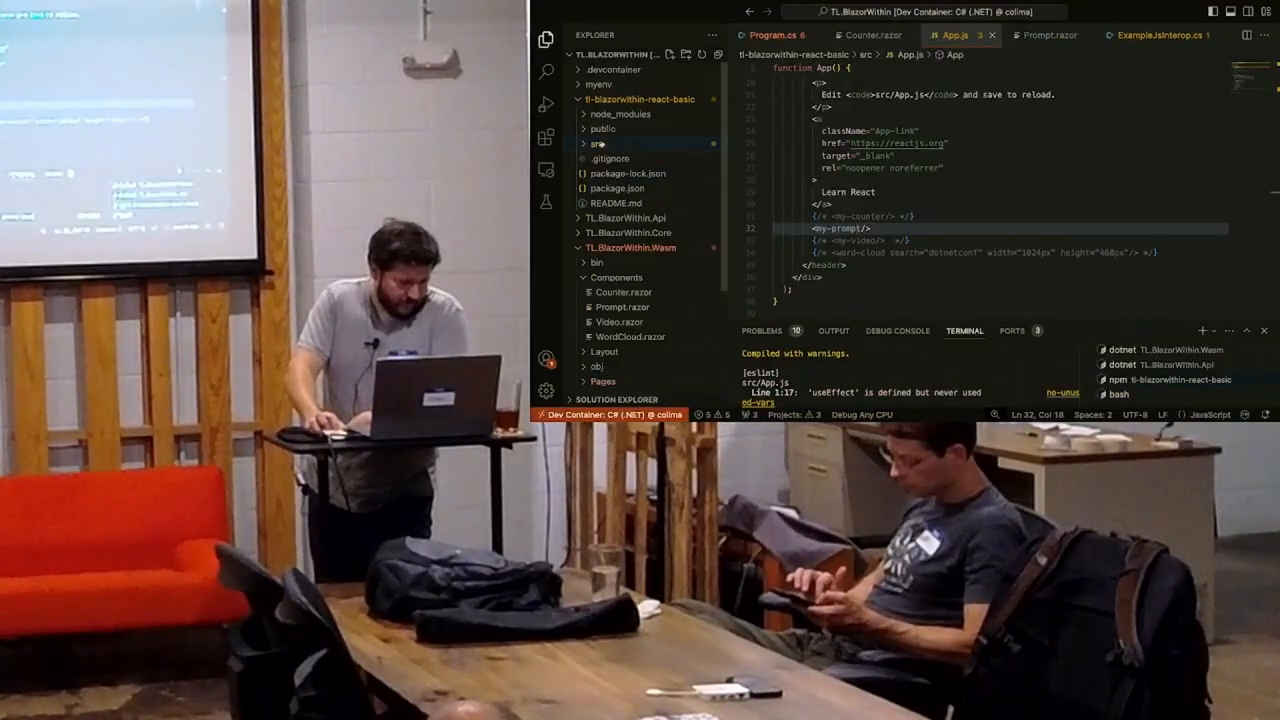
Reveal prompt-interop.js among the React public scripts
left_click(602, 128)
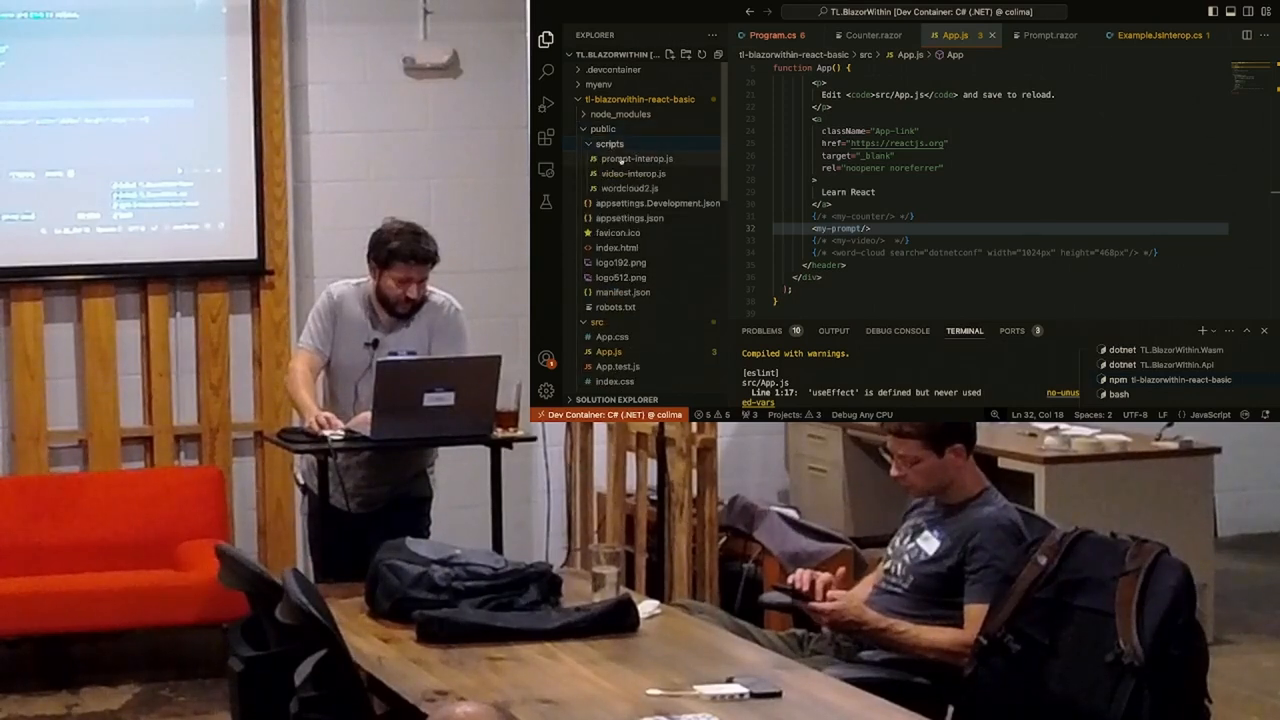
left_click(636, 158)
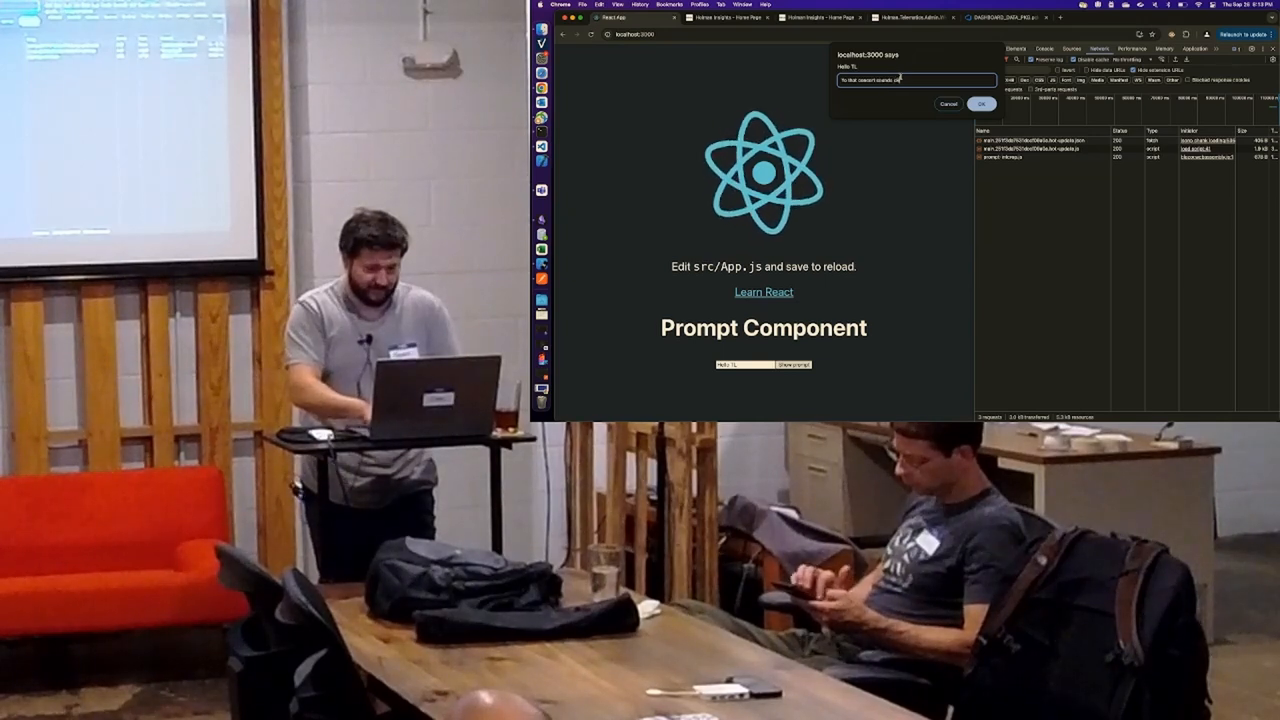
Answer and close the localhost:3000 browser prompt dialog
left_click(980, 104)
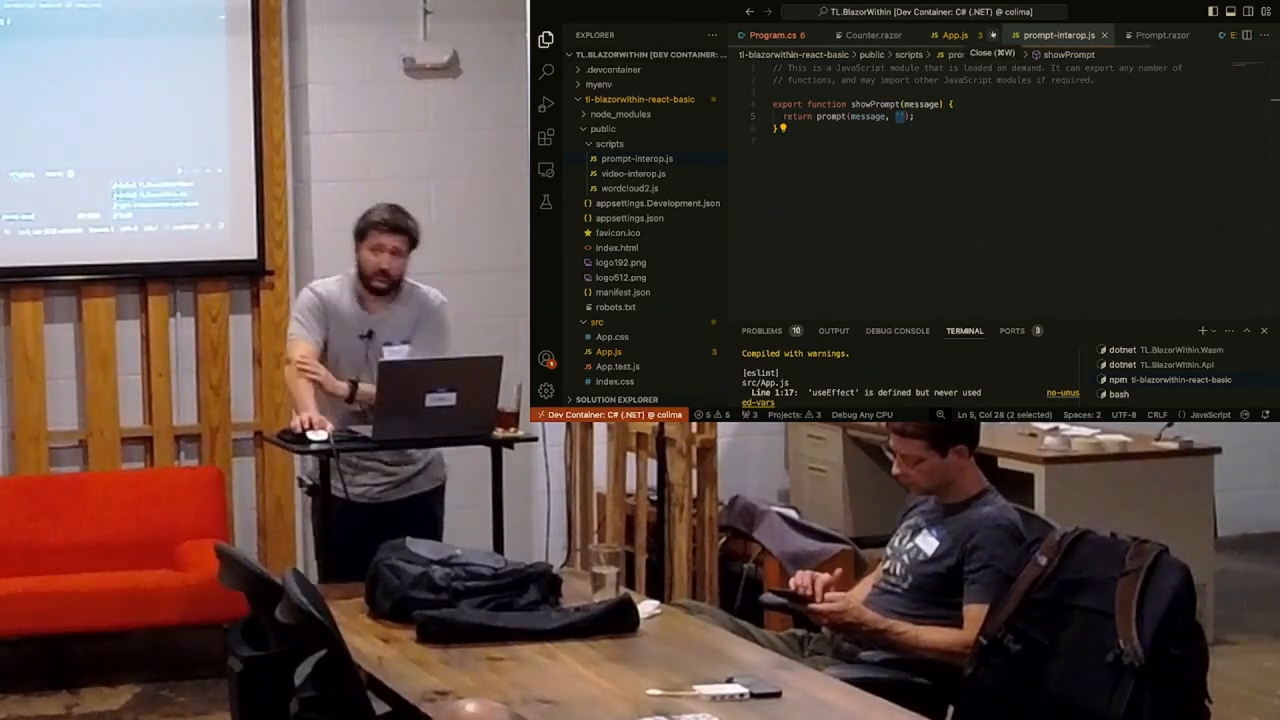
Return through App.js and Counter.razor to ExampleJsInterop.cs's Video method passing shouldRecord
left_click(956, 36)
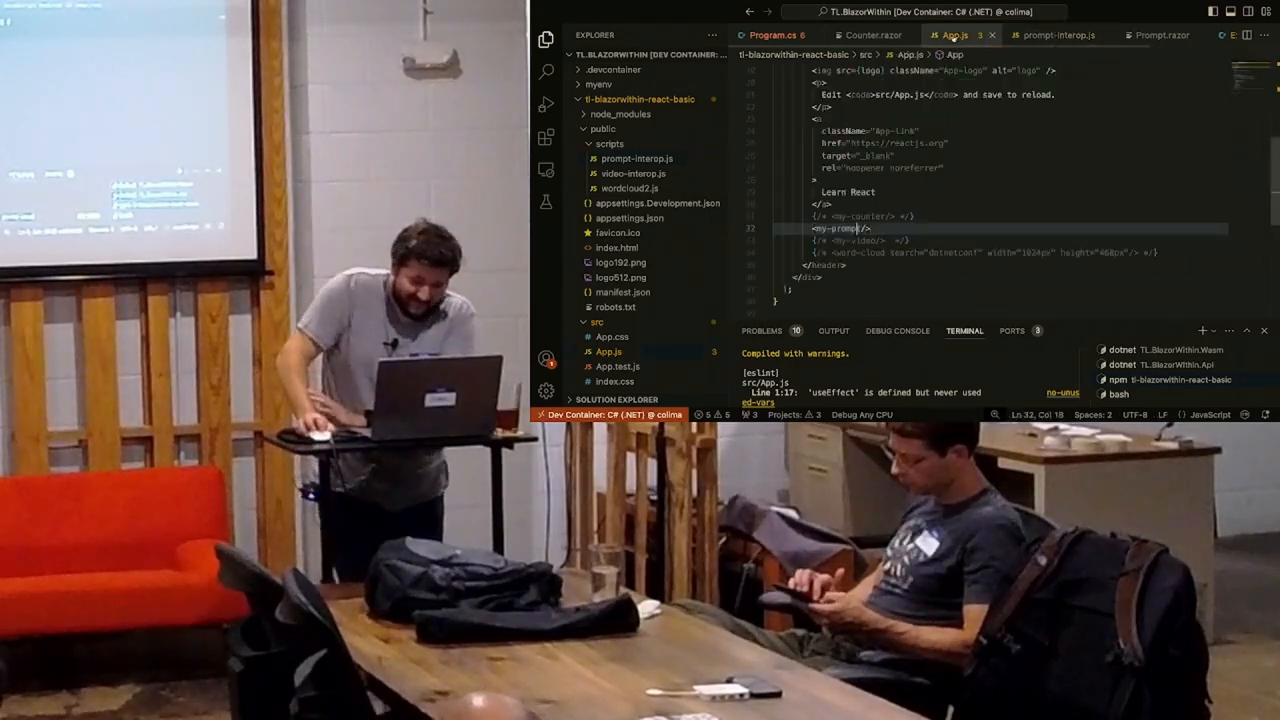
left_click(870, 36)
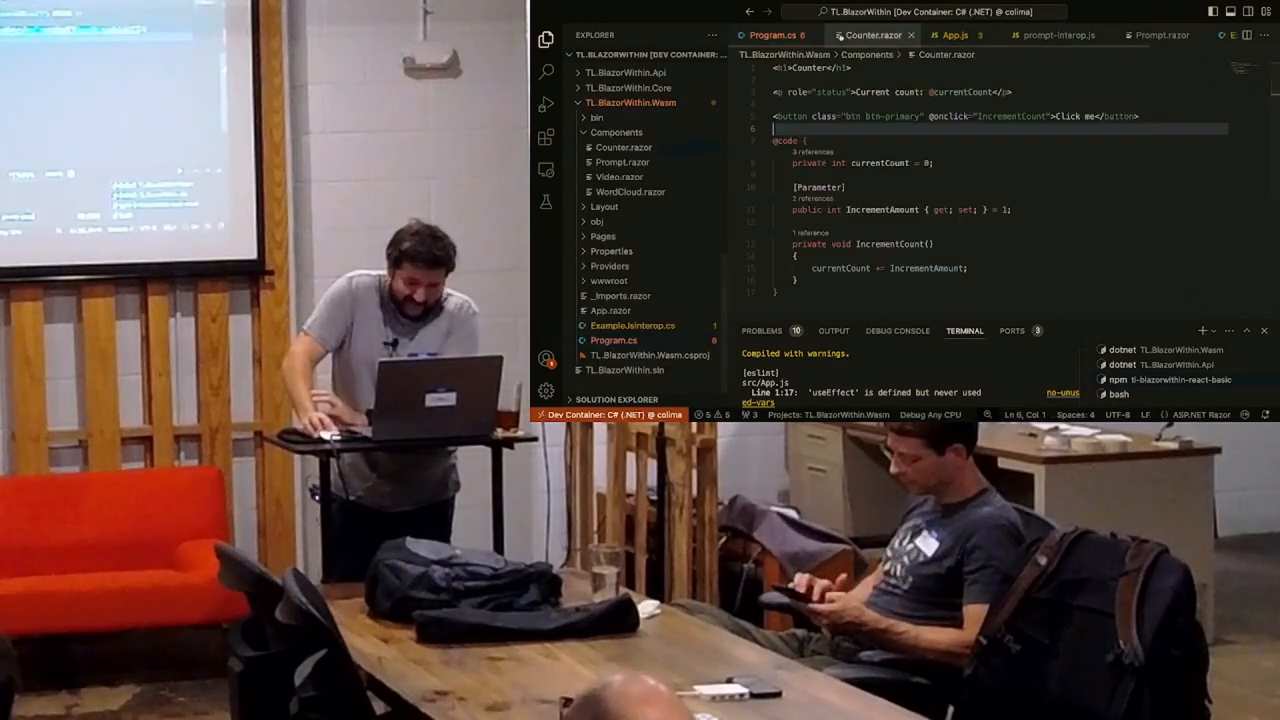
left_click(952, 36)
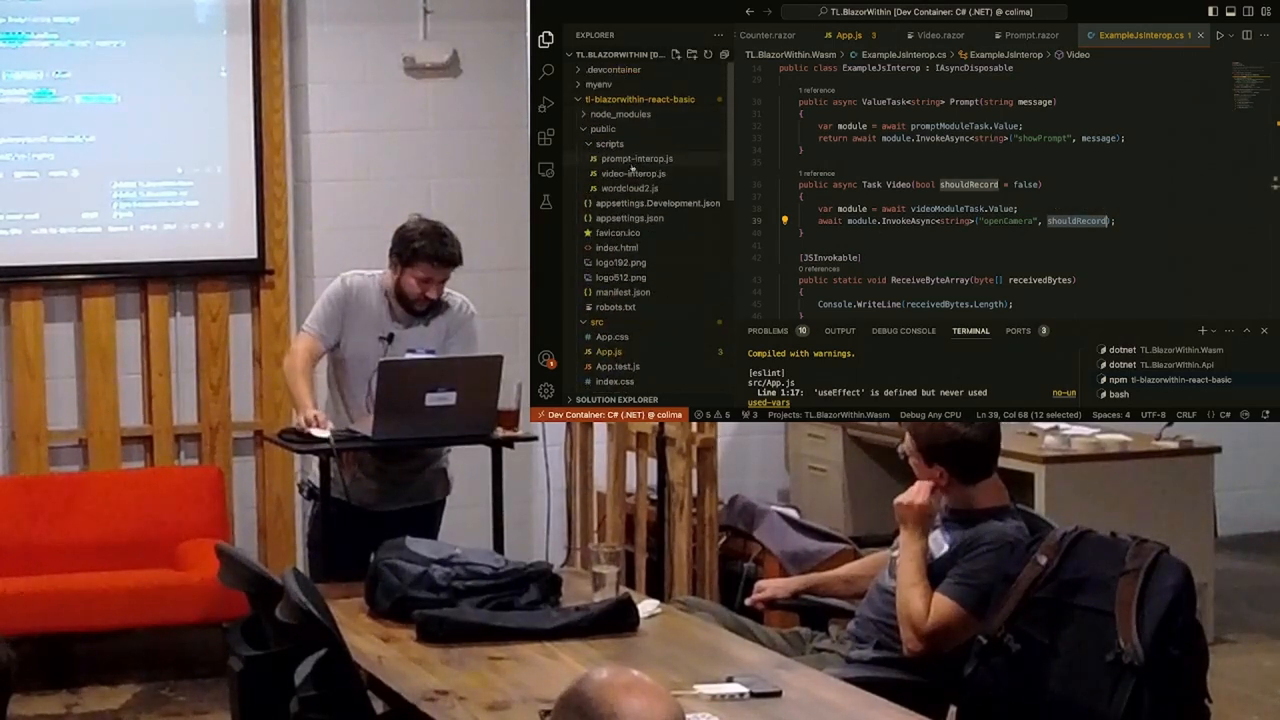
Allow camera access and start capture so the Video Component streams the live webcam feed
left_click(632, 172)
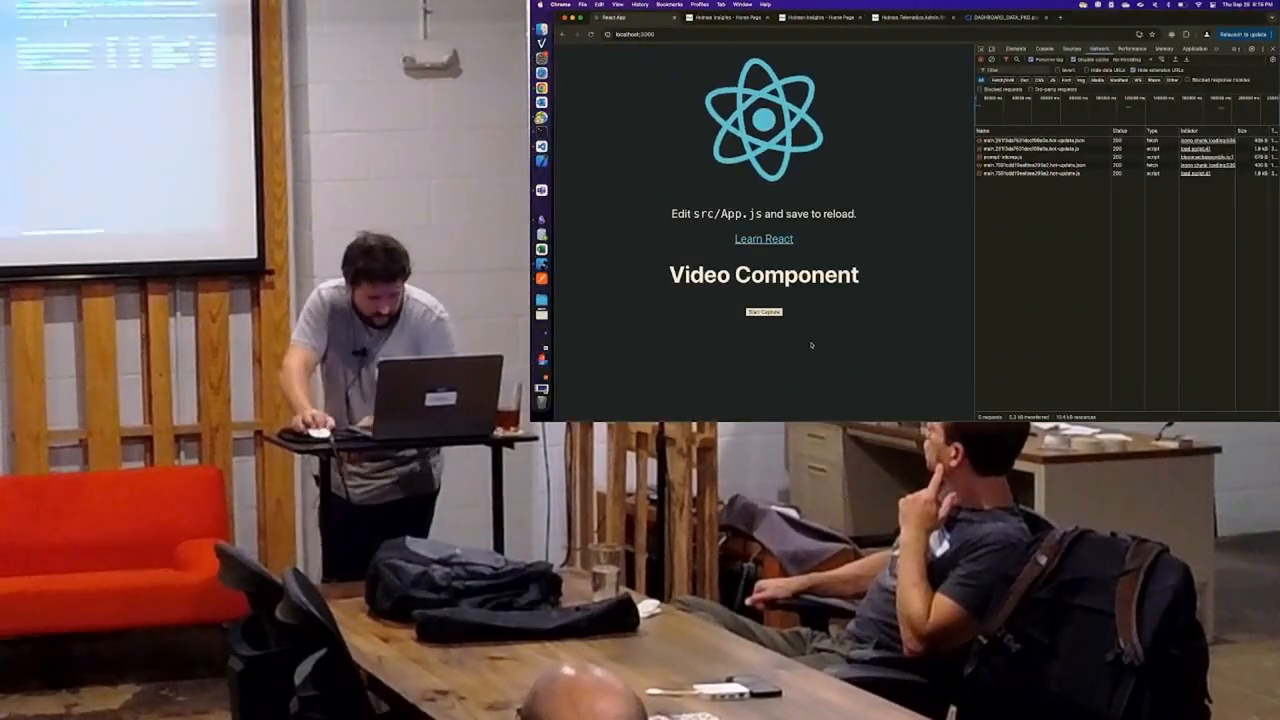
left_click(764, 312)
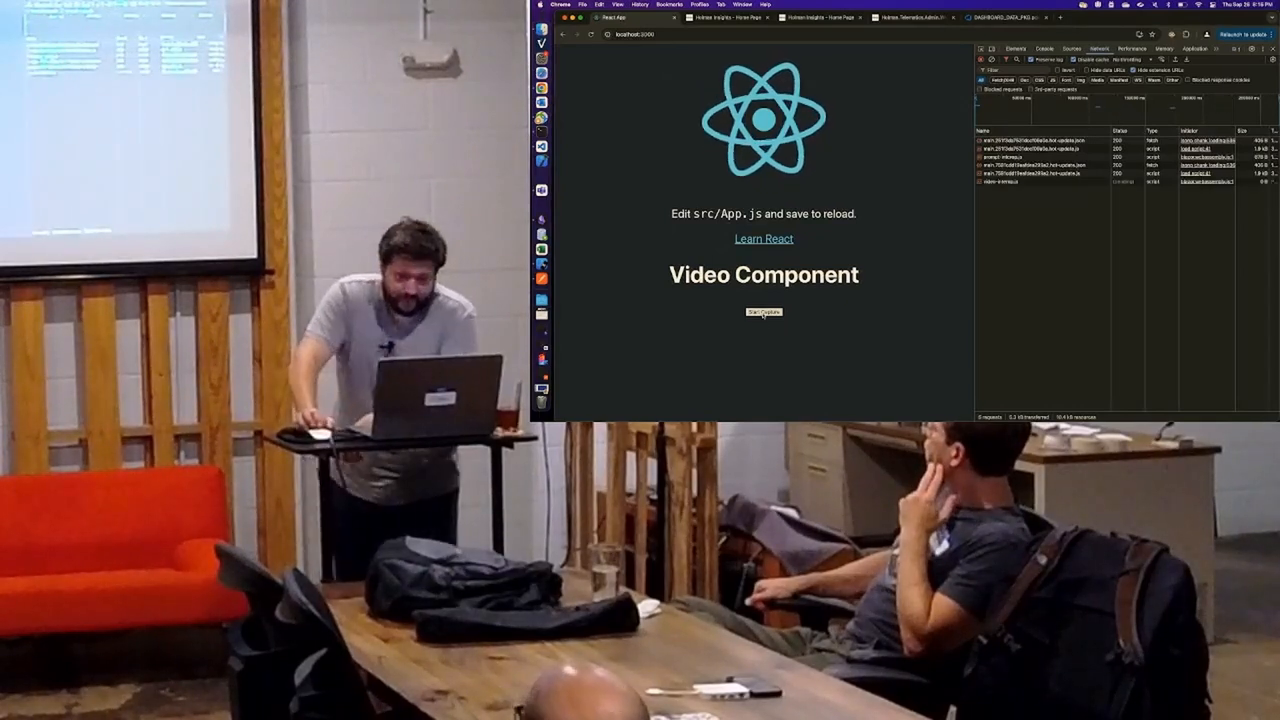
left_click(764, 312)
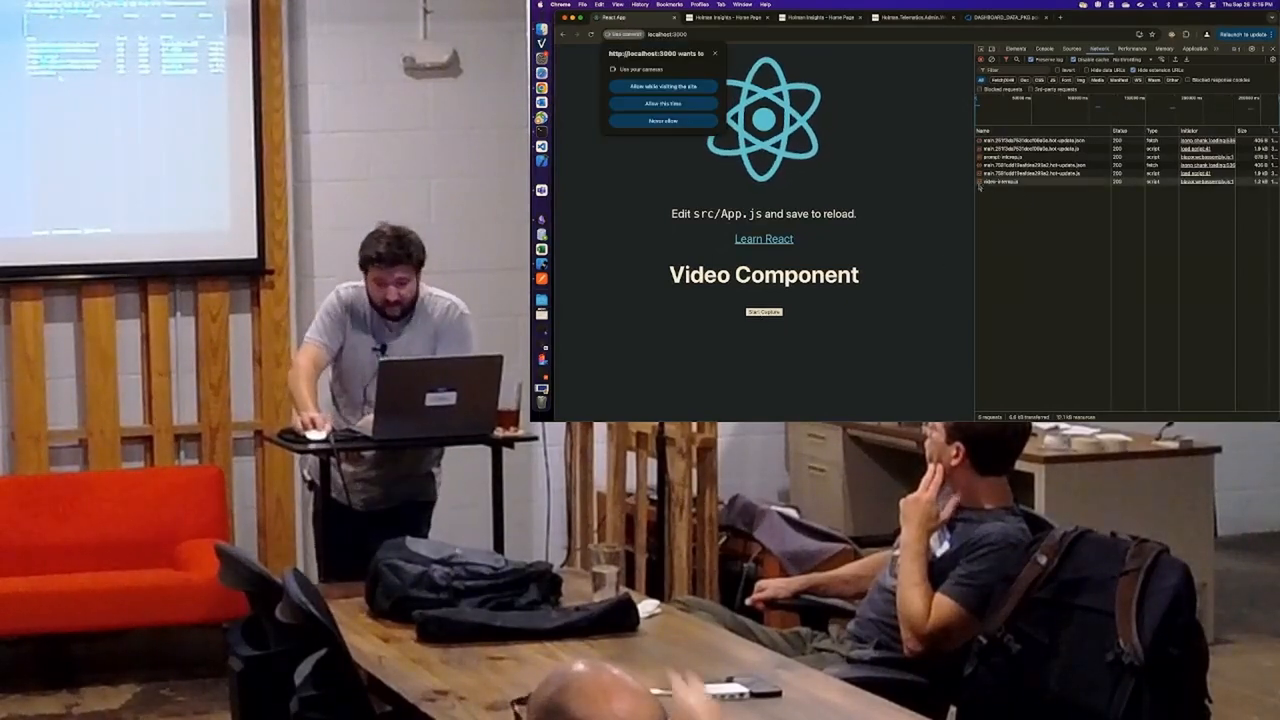
left_click(662, 104)
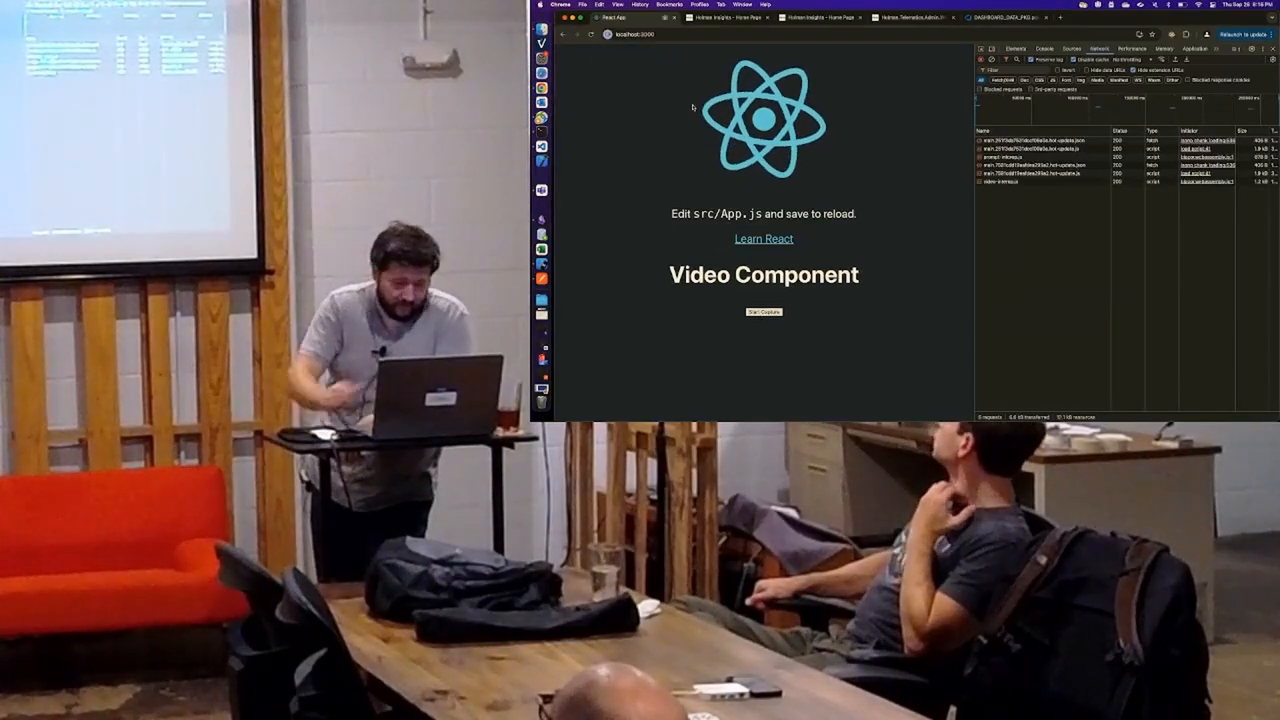
left_click(764, 312)
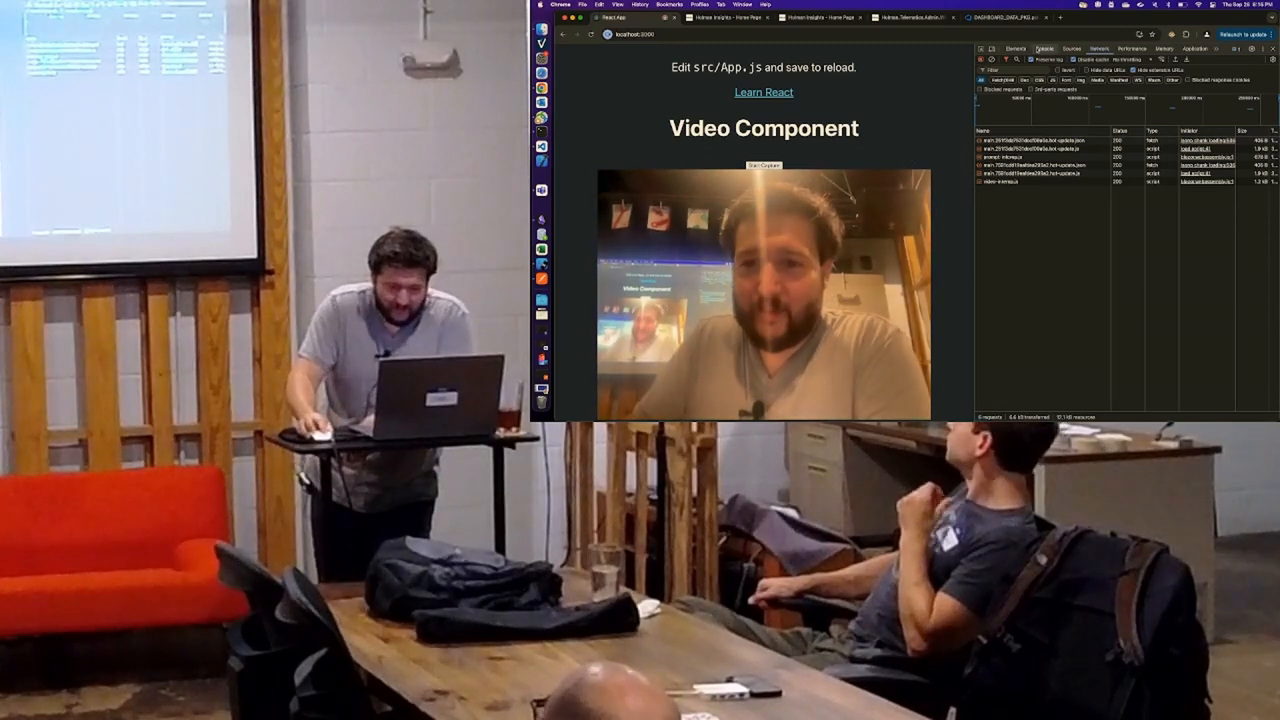
left_click(1046, 48)
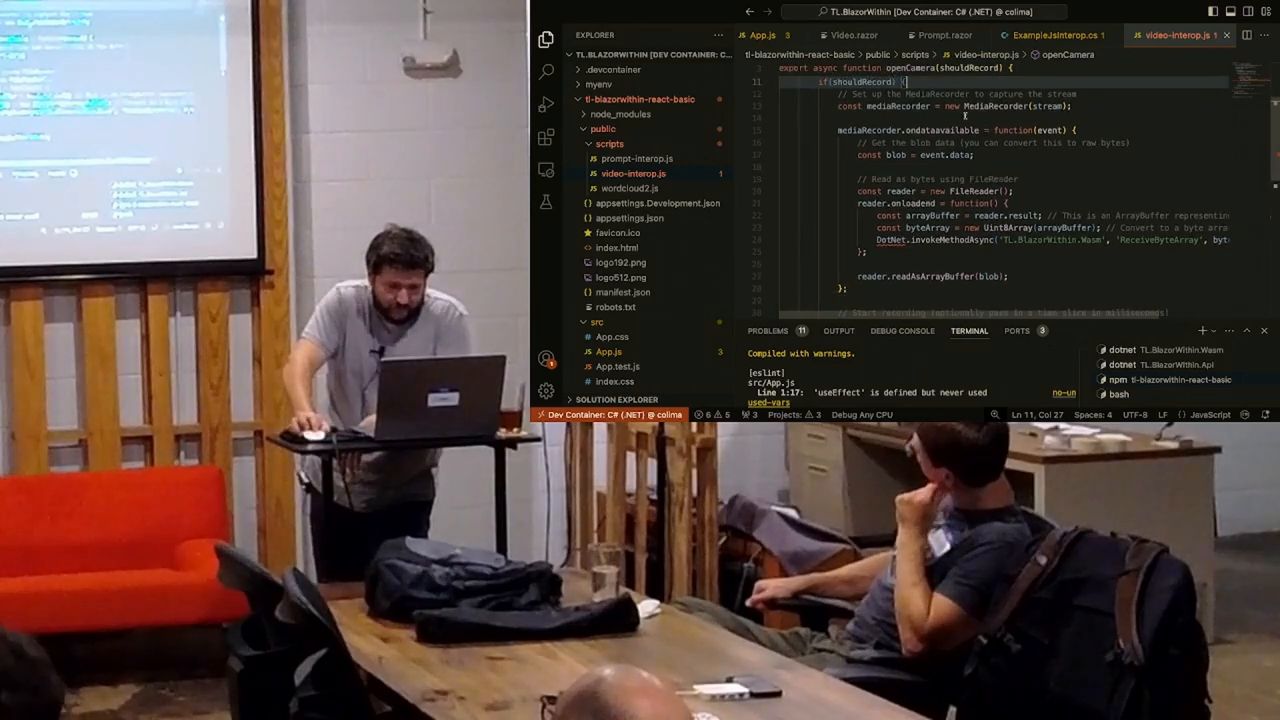
Locate the ondataavailable handler sending recorded bytes to .NET via DotNet.invokeMethodAsync
double_click(942, 130)
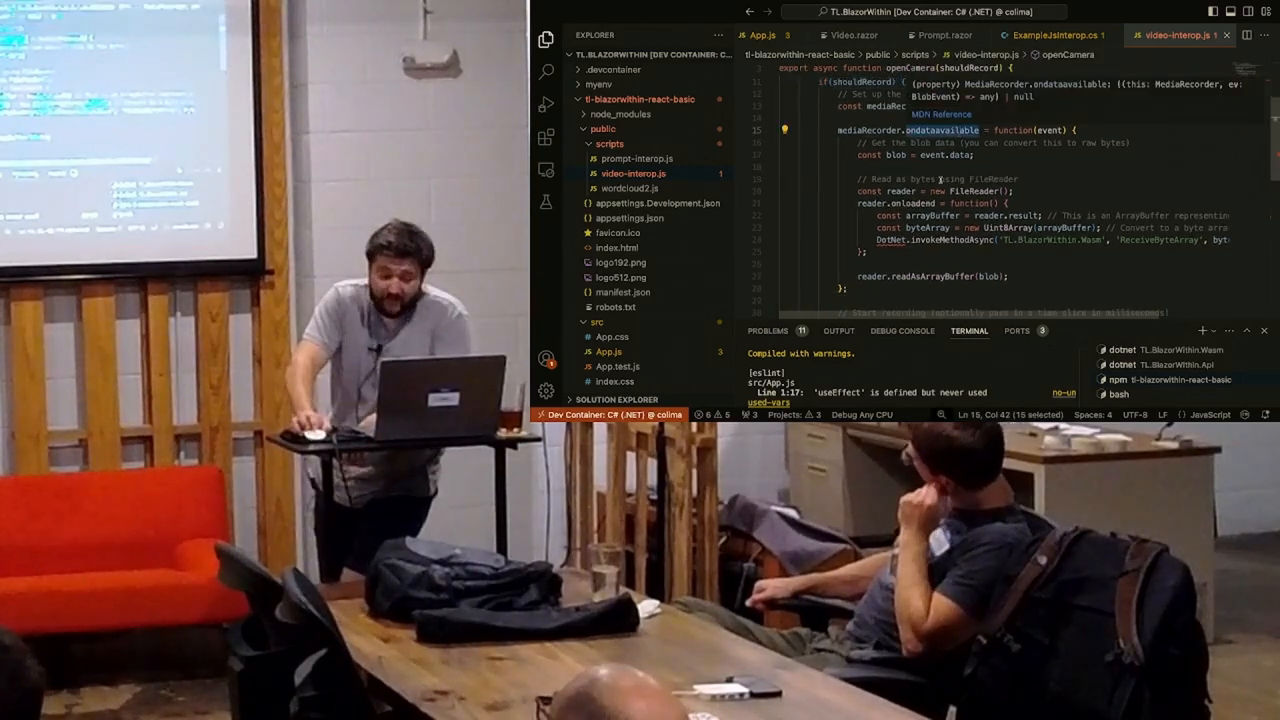
scroll("down", 3)
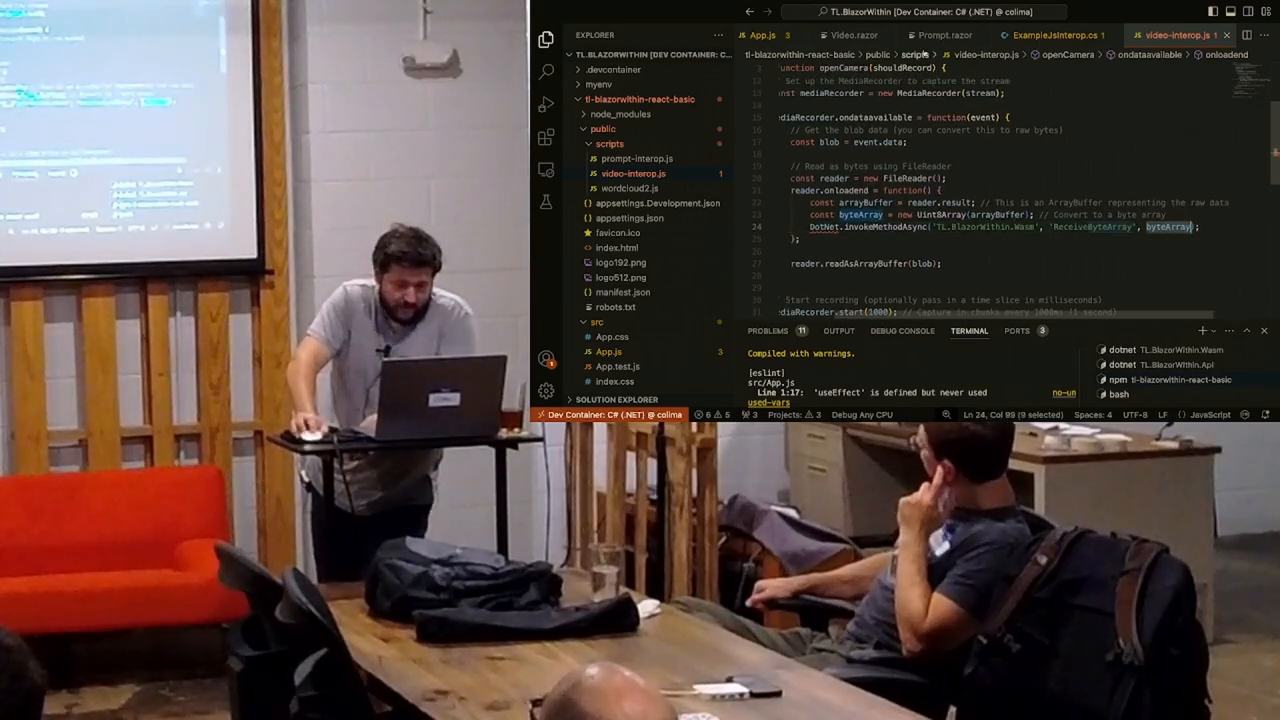
Show Video.razor's Start Capture button whose handler calls Video(true)
left_click(1050, 36)
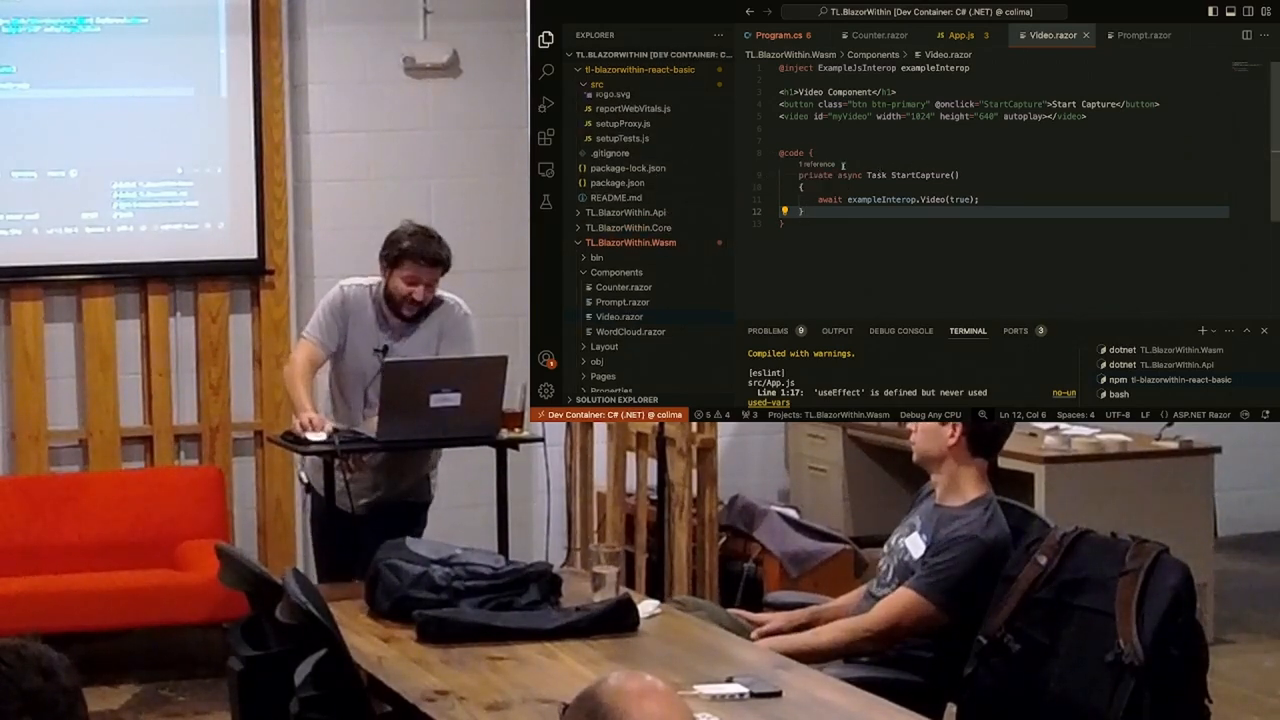
left_click(800, 188)
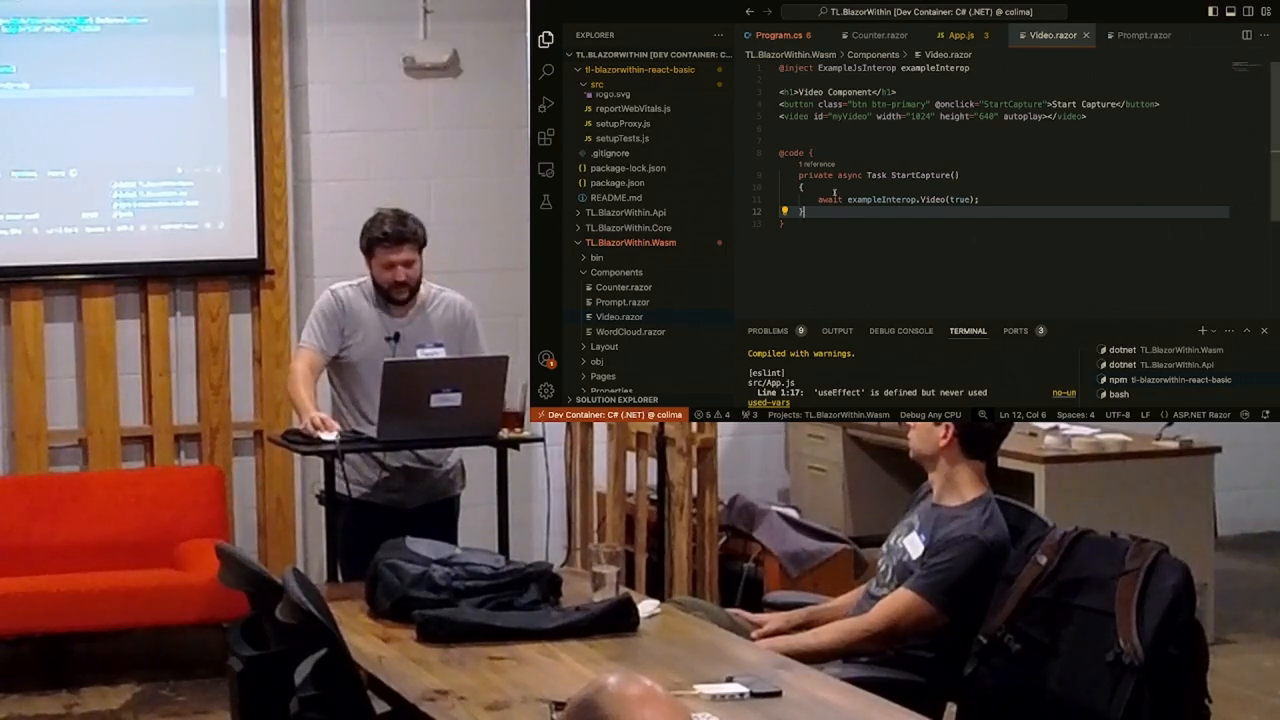
Scroll through the current editor view in the React project before navigating
left_click(960, 36)
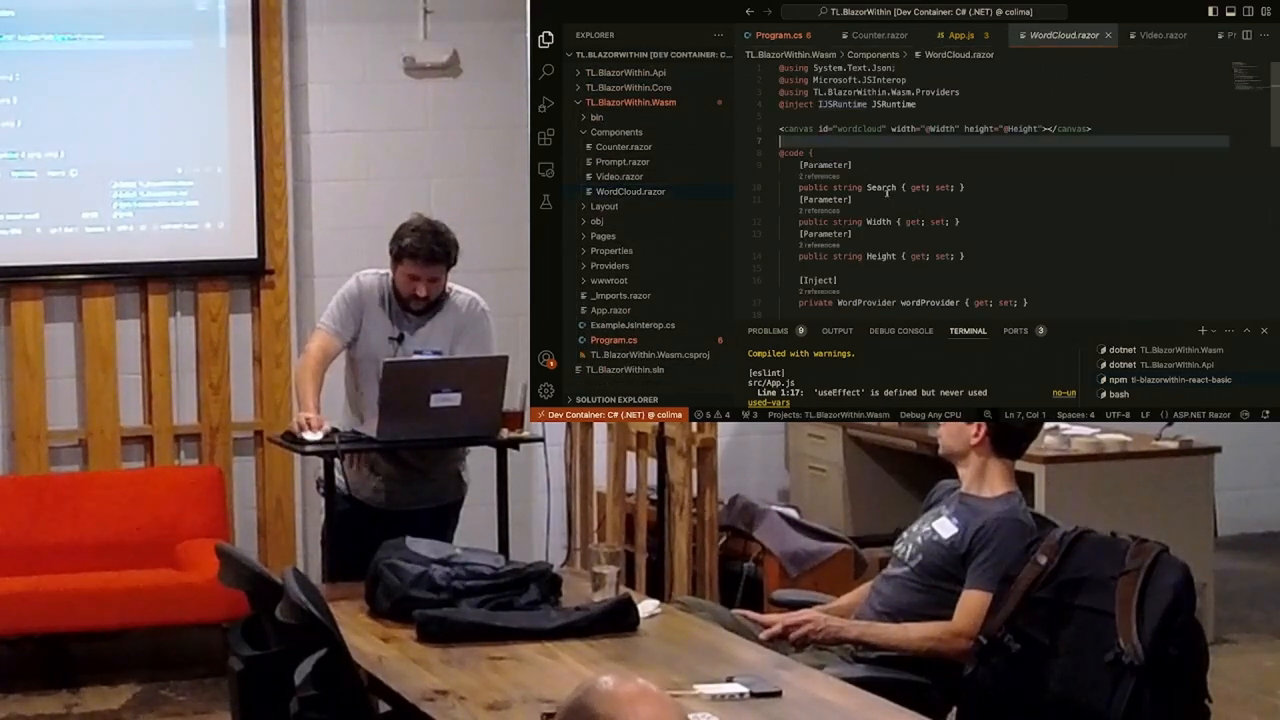
left_click(880, 256)
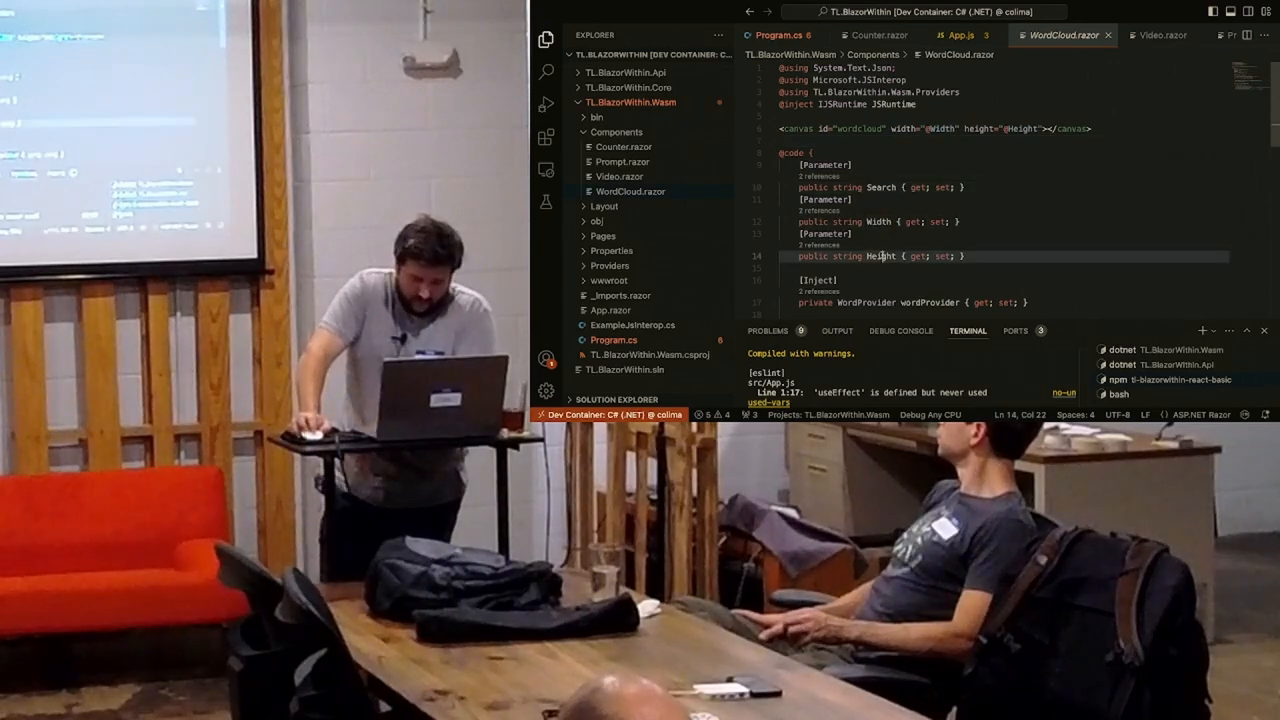
scroll("down", 3)
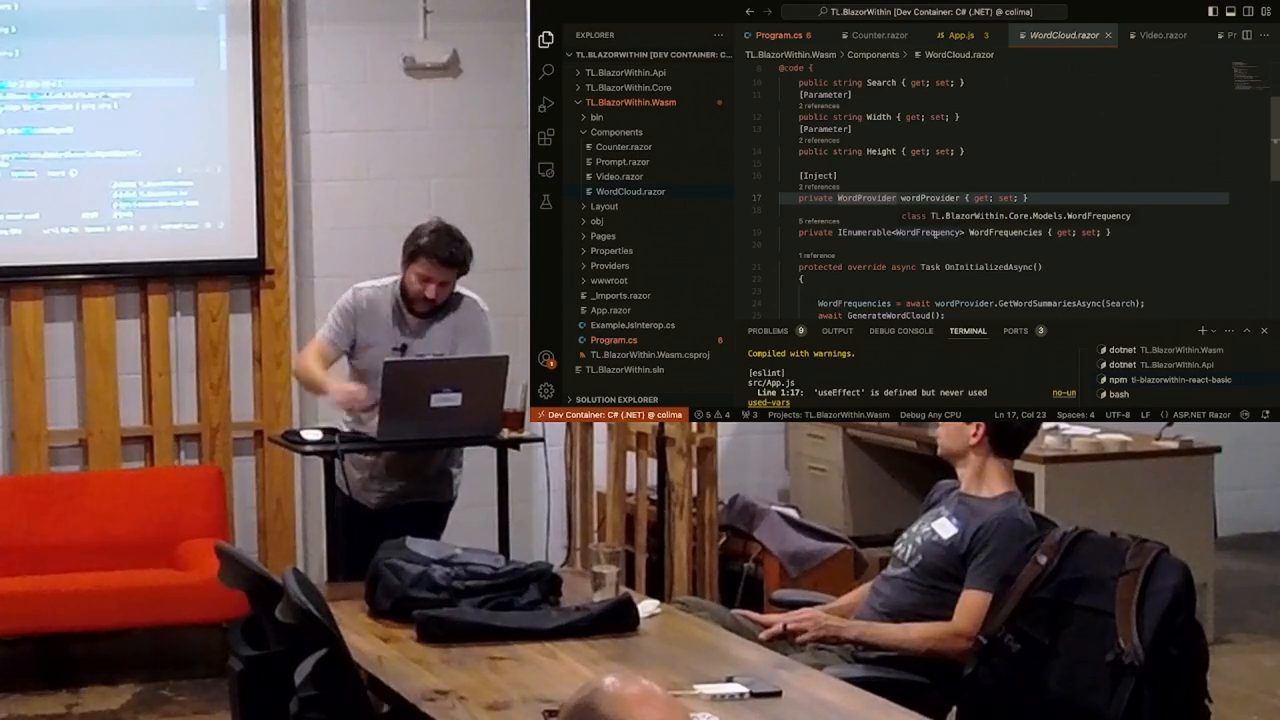
scroll("down", 3)
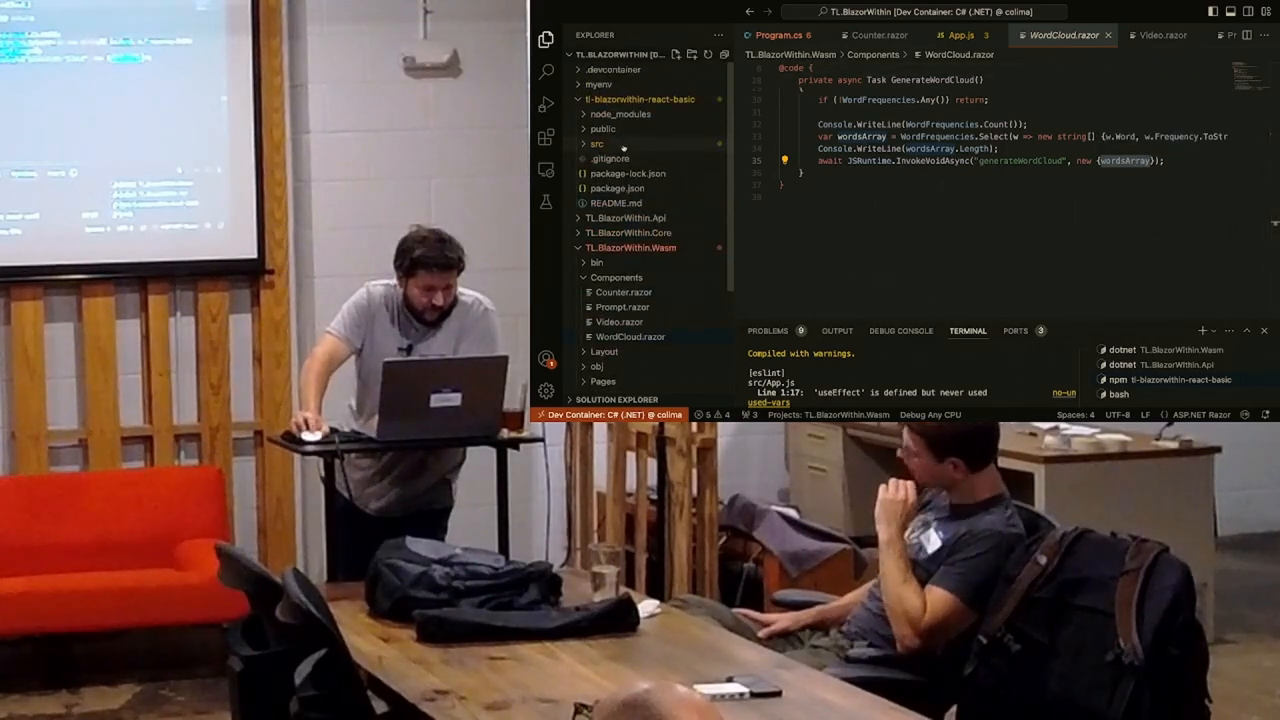
Expand the public folder and view index.html with its generateWordCloud script
left_click(604, 128)
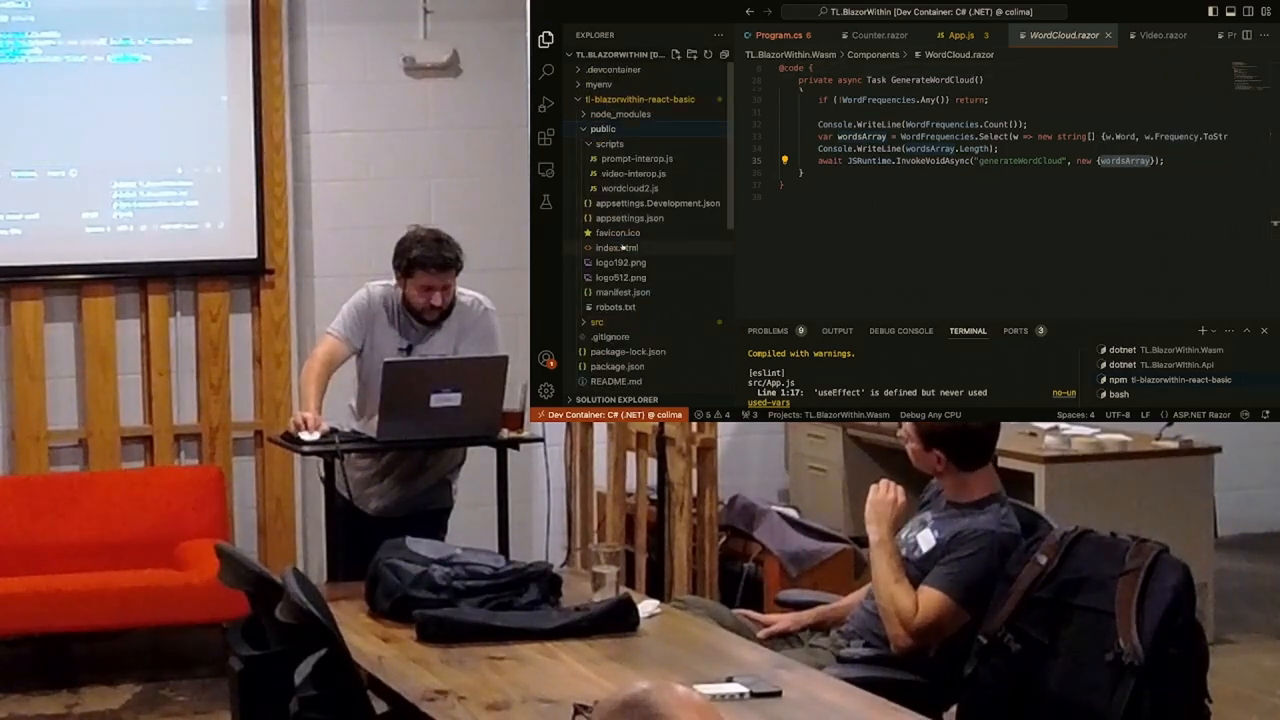
left_click(616, 248)
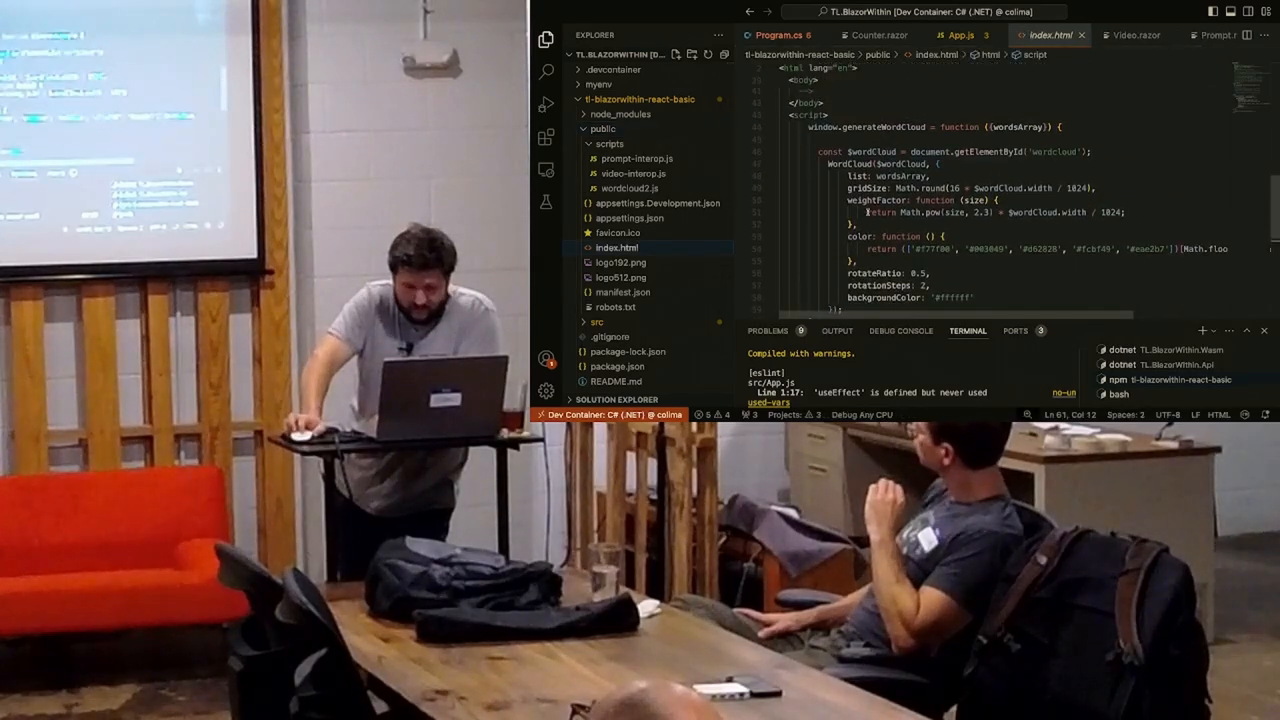